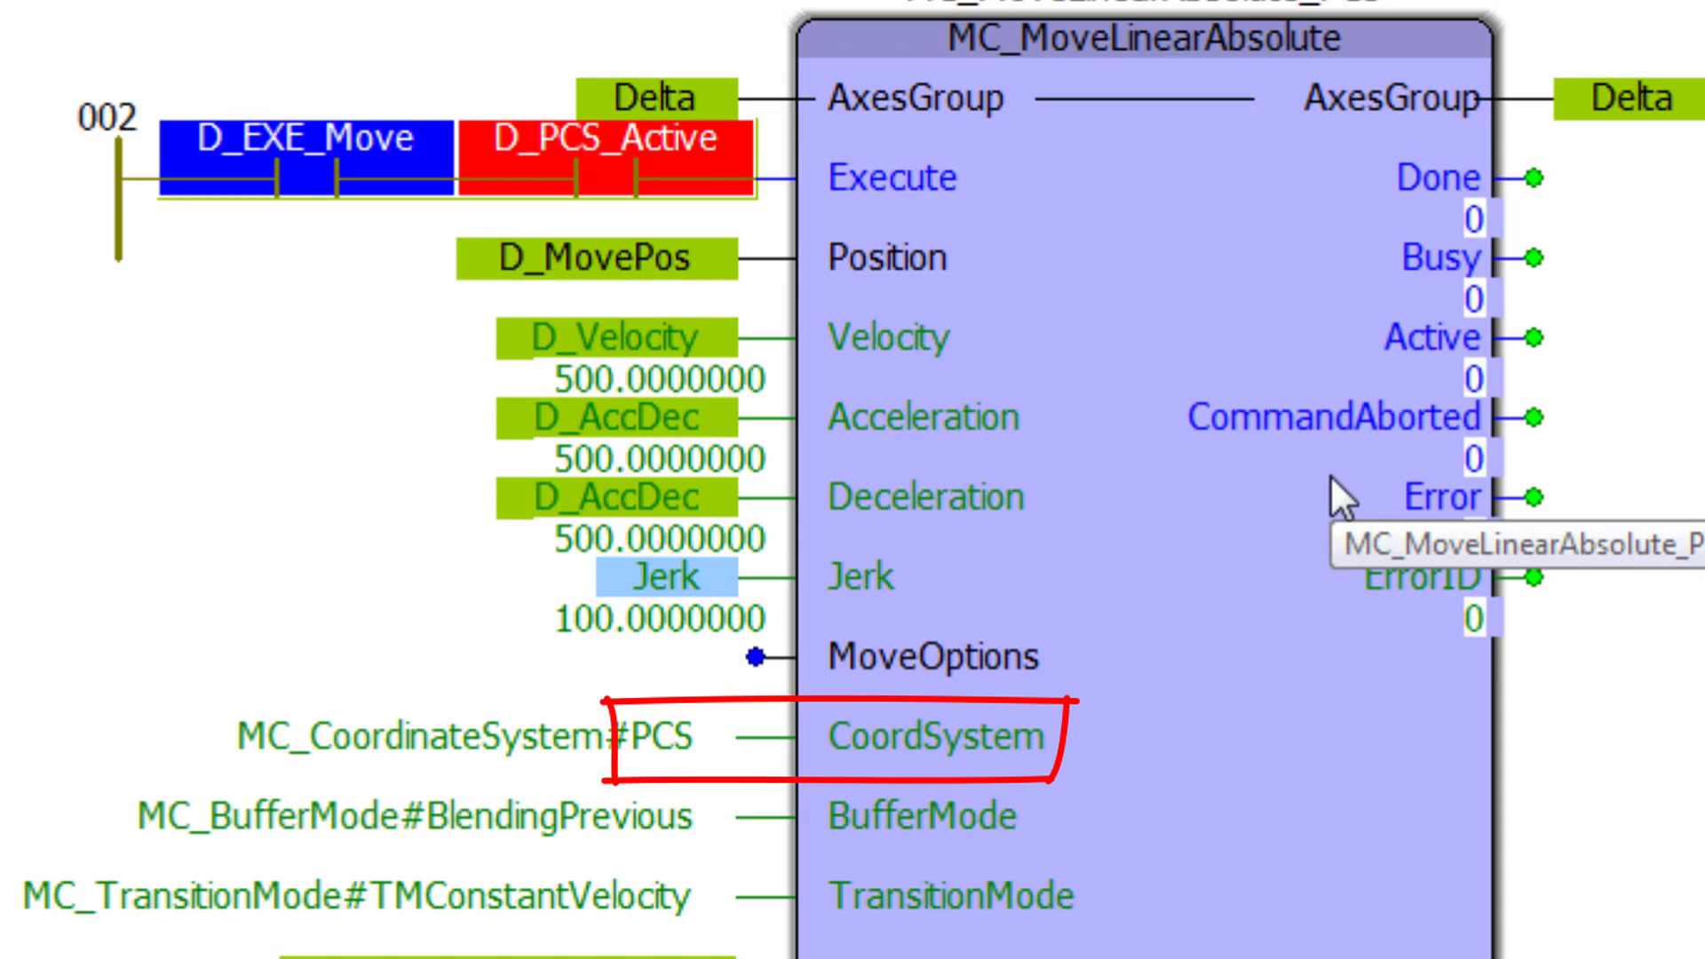
mouse_move(989, 309)
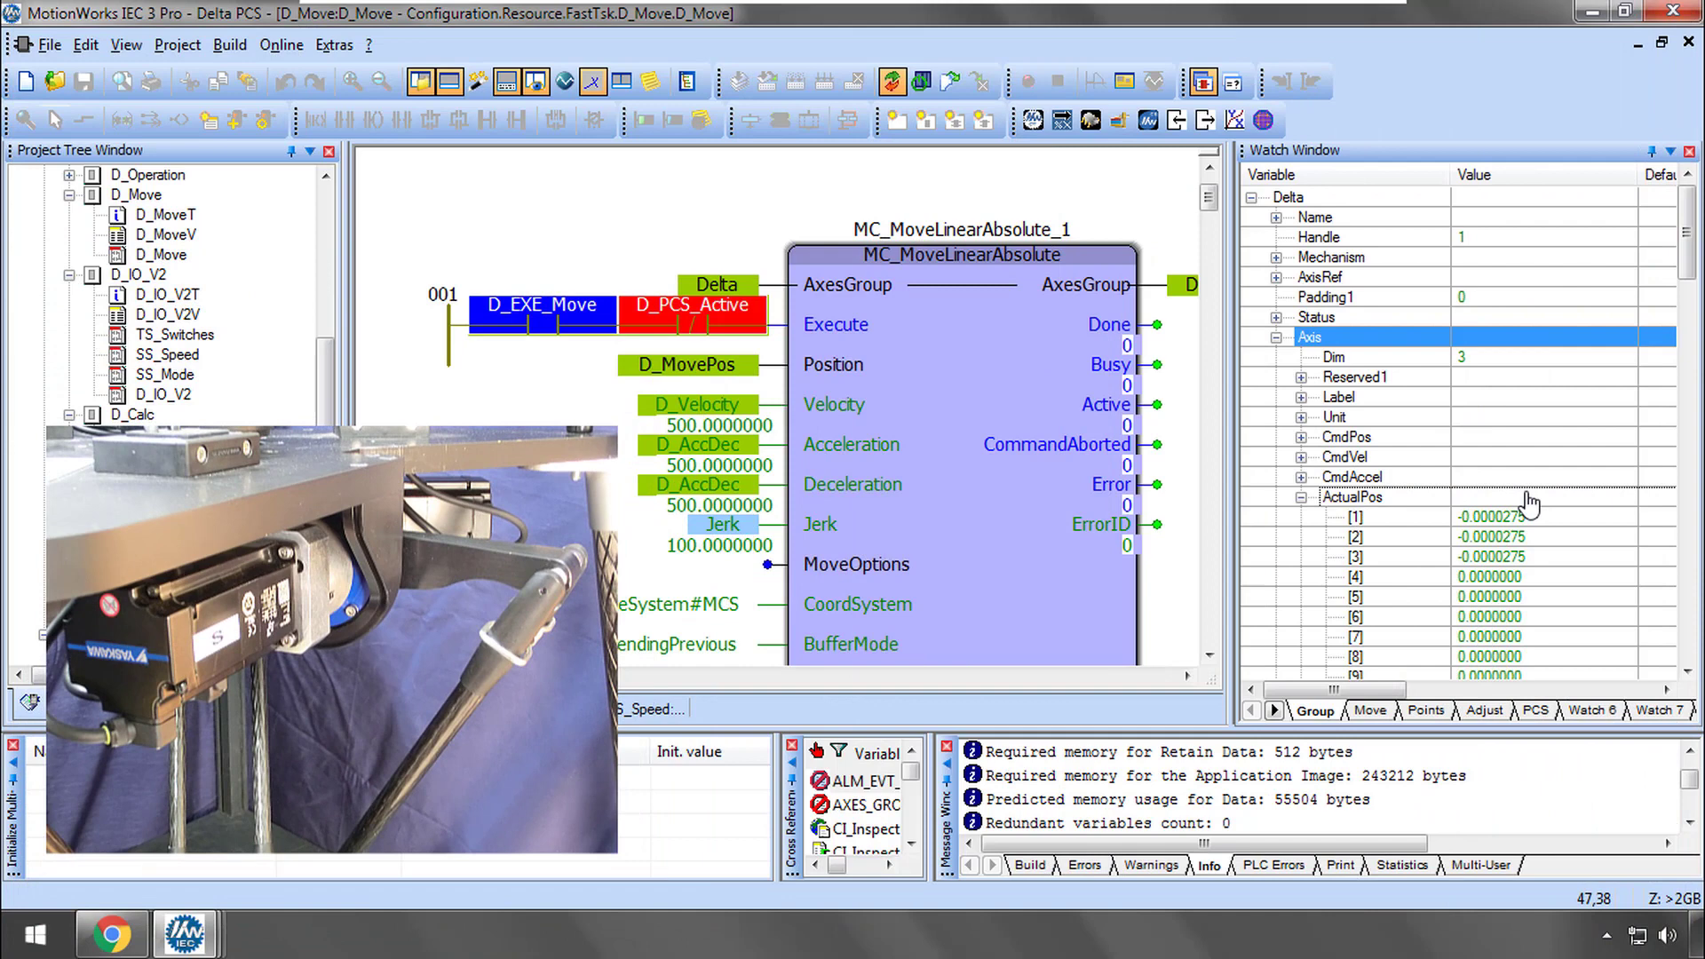
mouse_move(1562, 588)
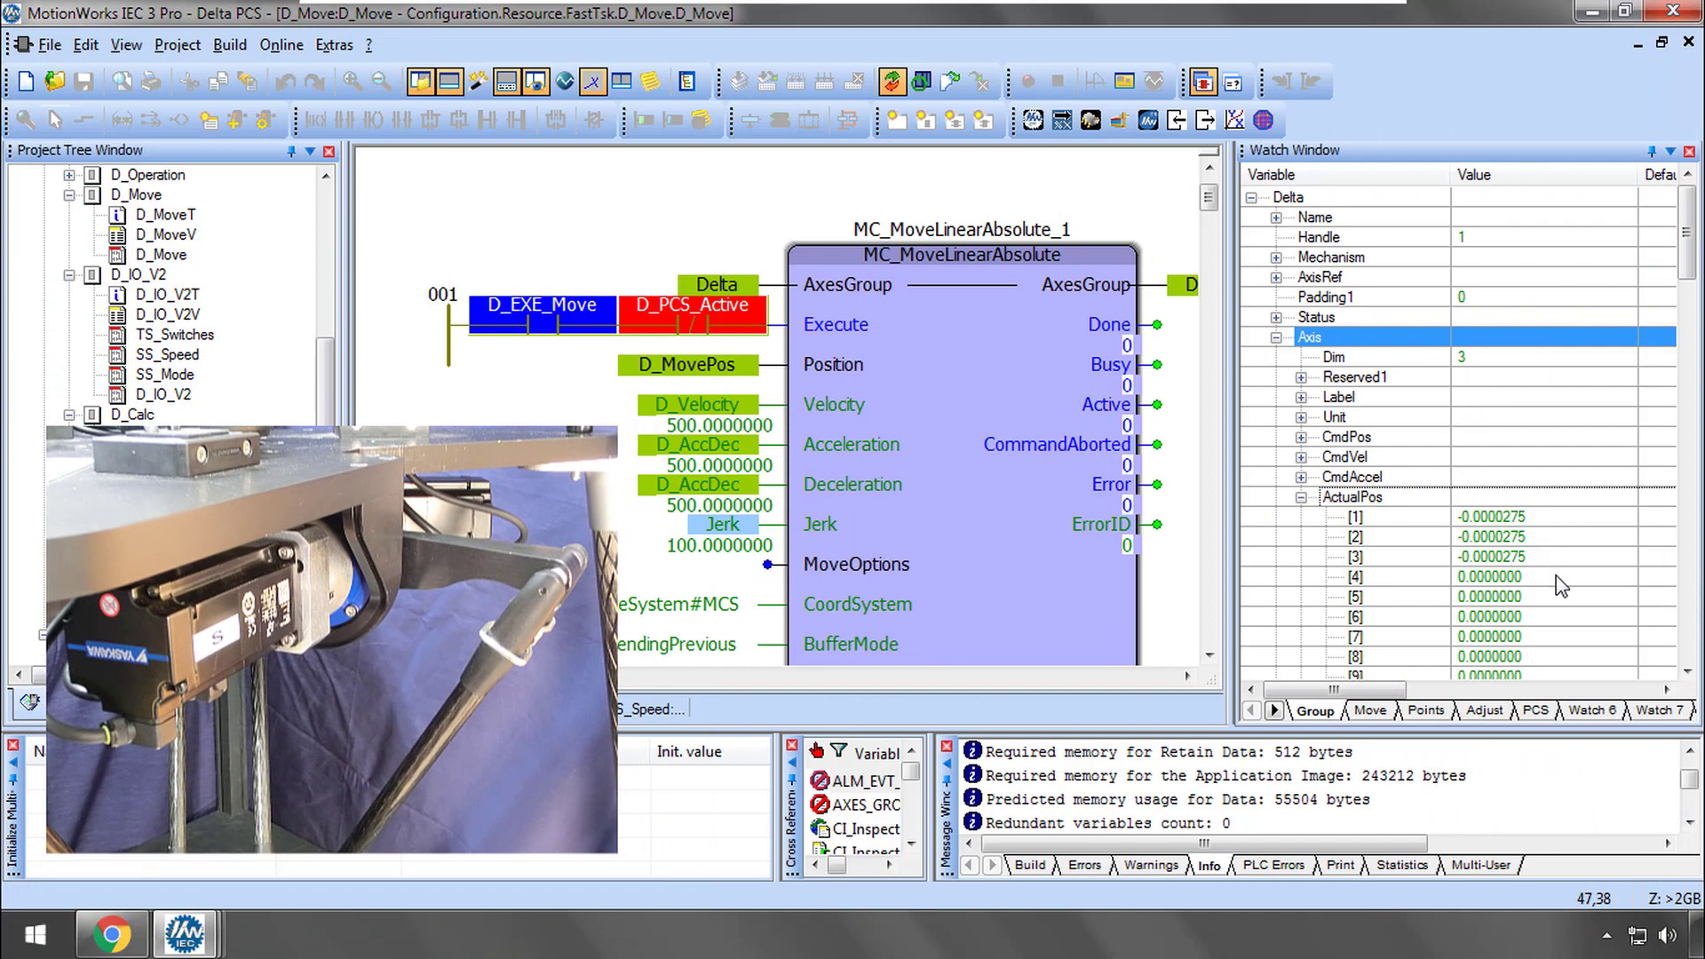
Scroll the watch window to the Delta machine actual positions, Z about 487.59
scroll("down", 3)
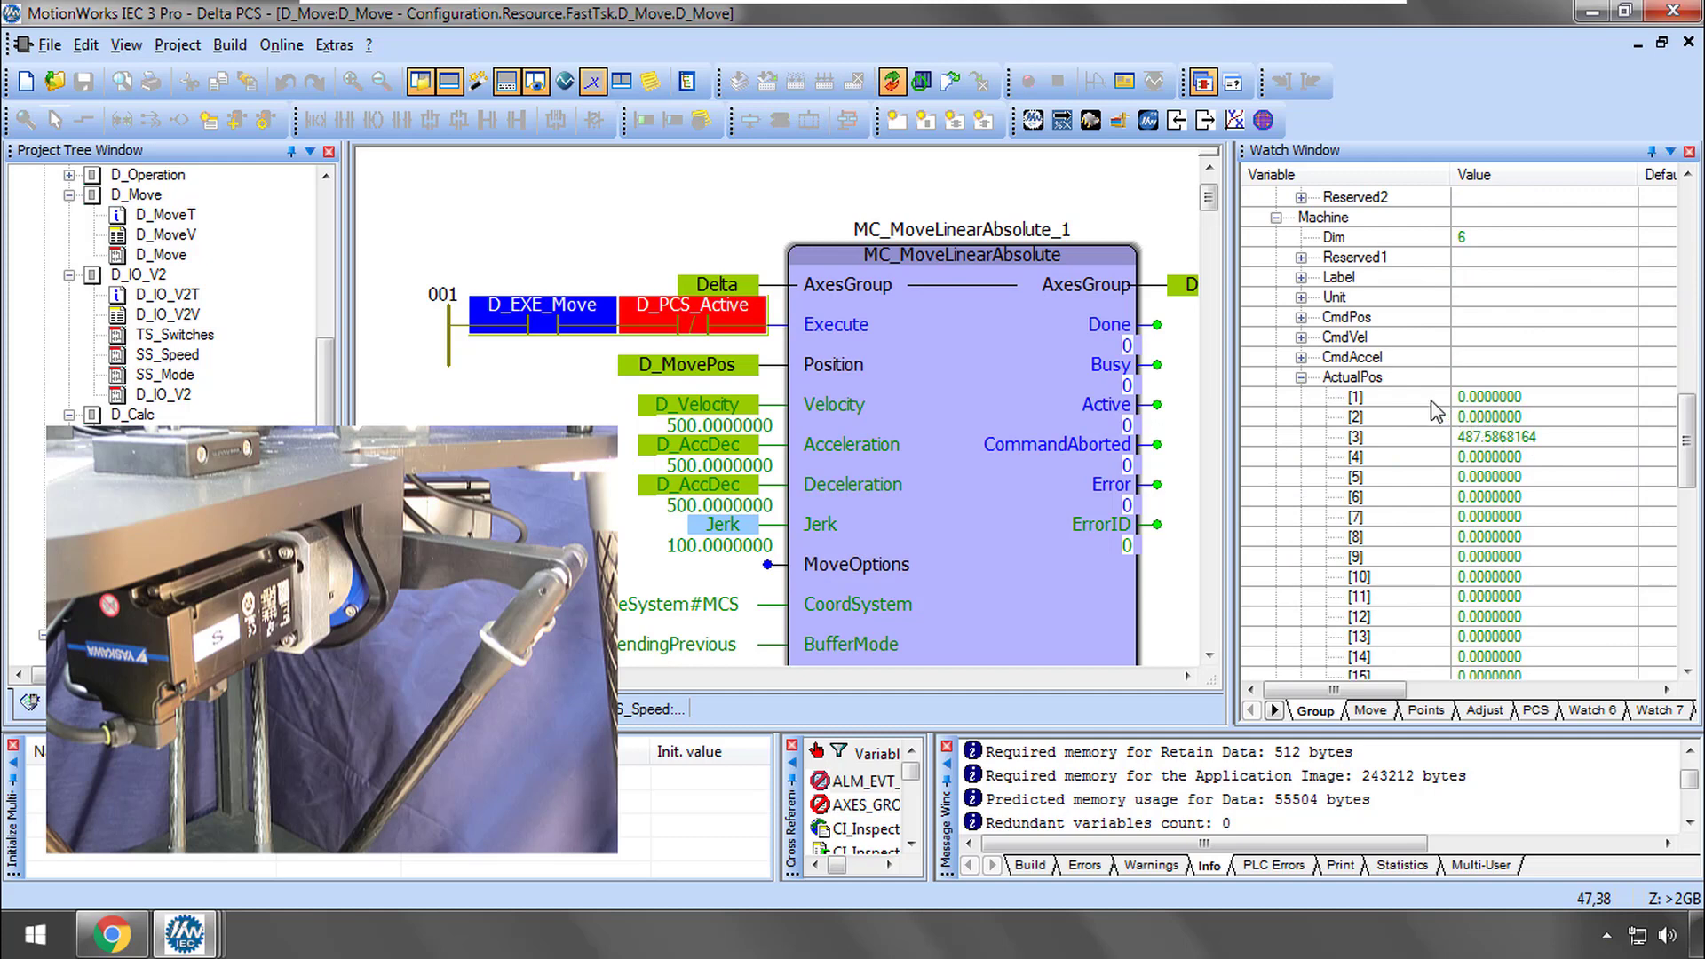
mouse_move(1554, 409)
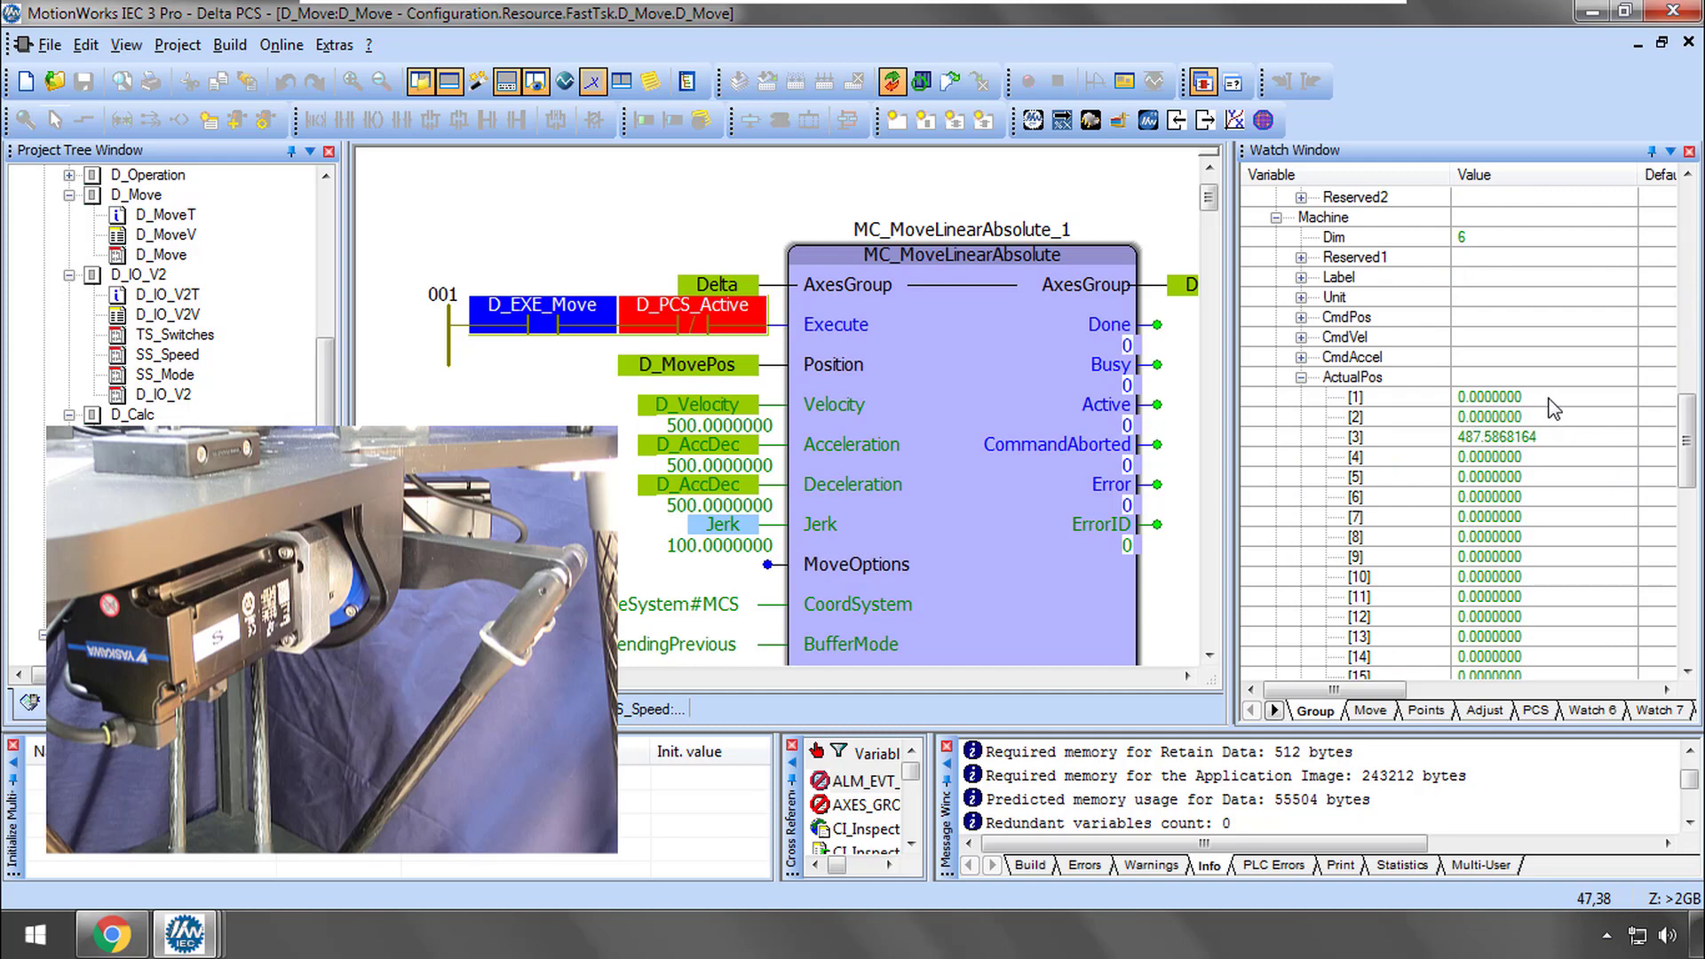
mouse_move(1586, 435)
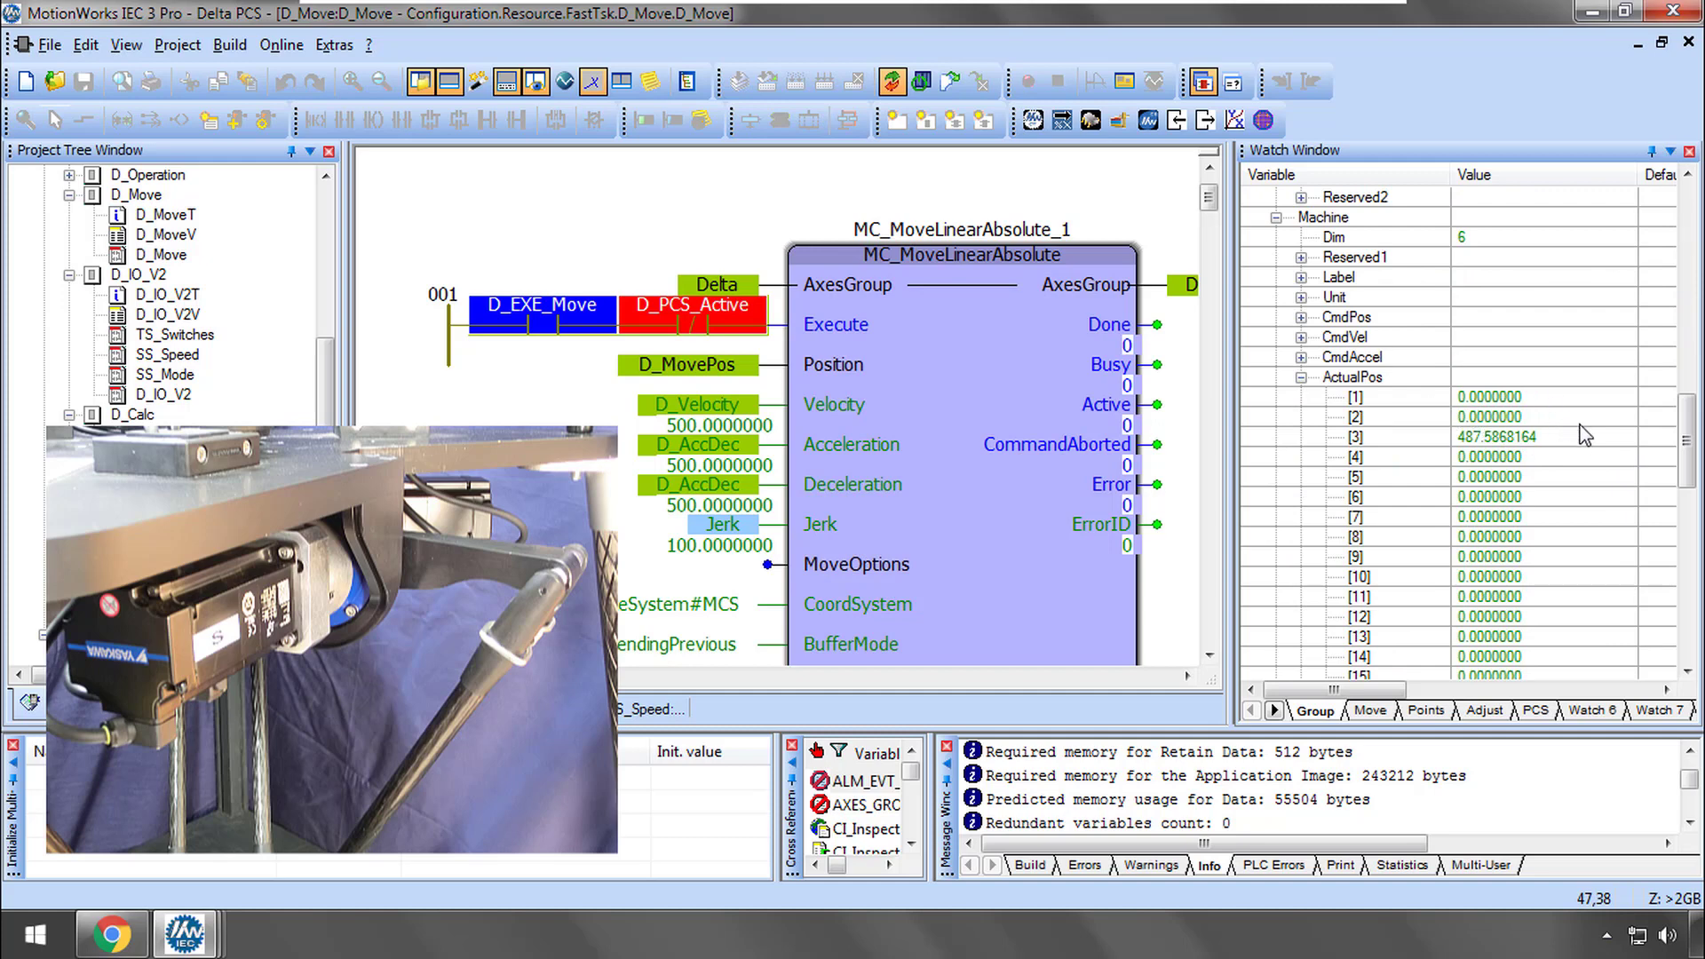
mouse_move(1538, 449)
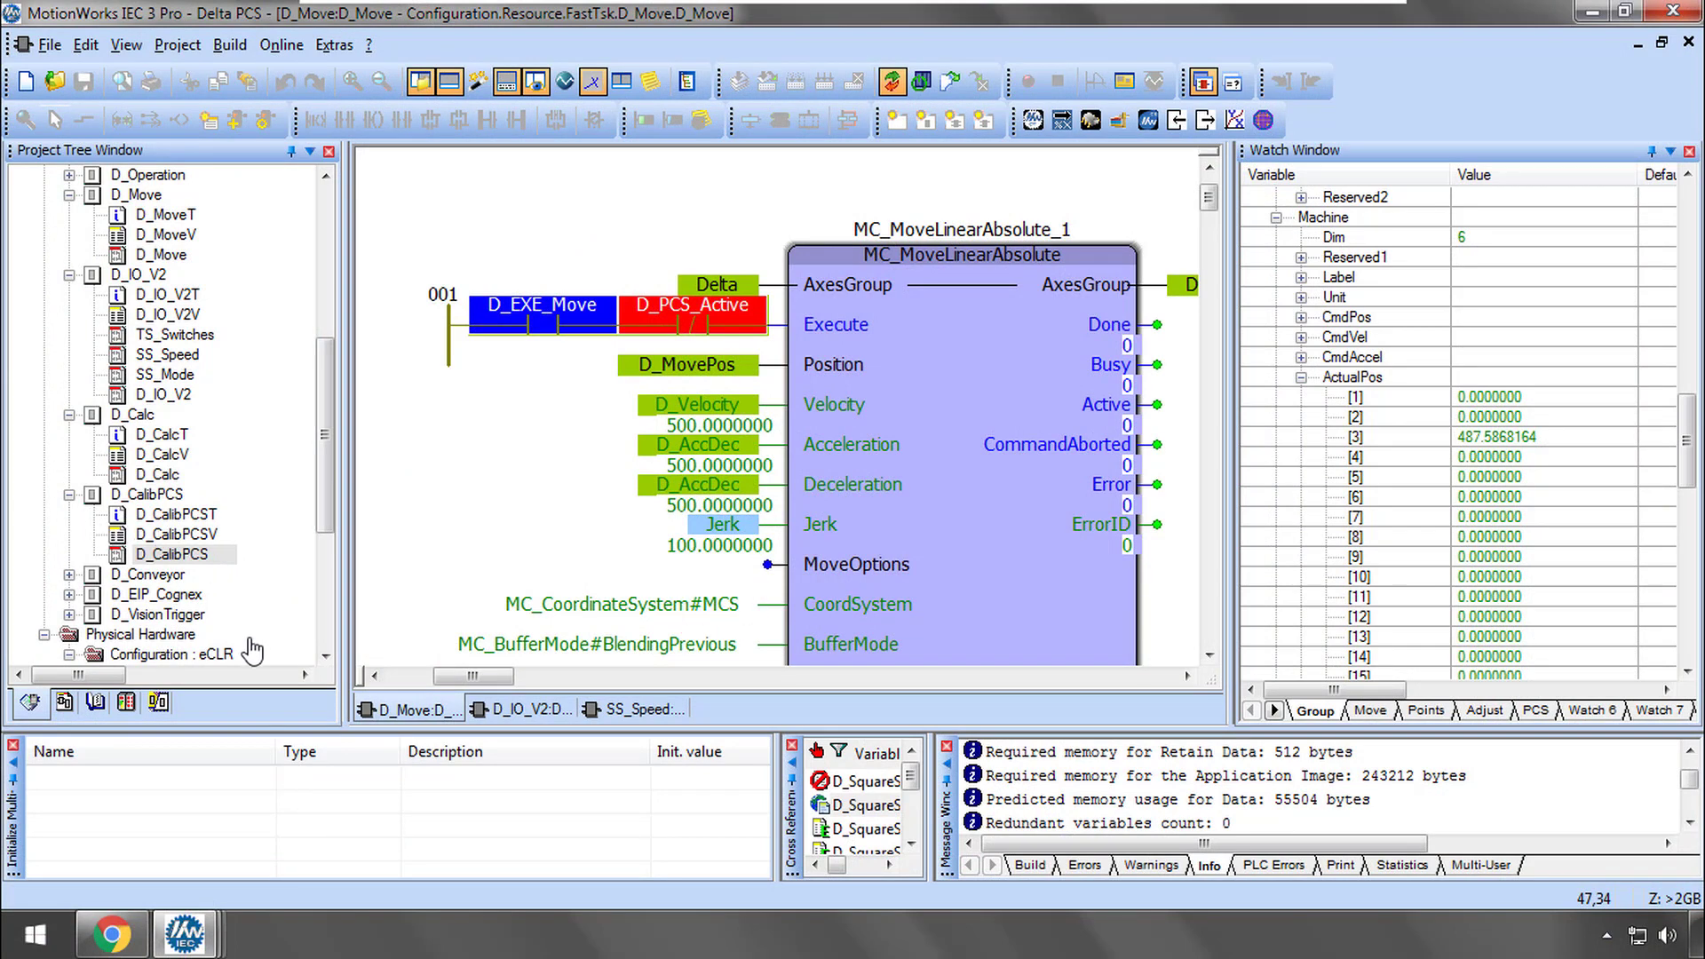
mouse_move(606, 380)
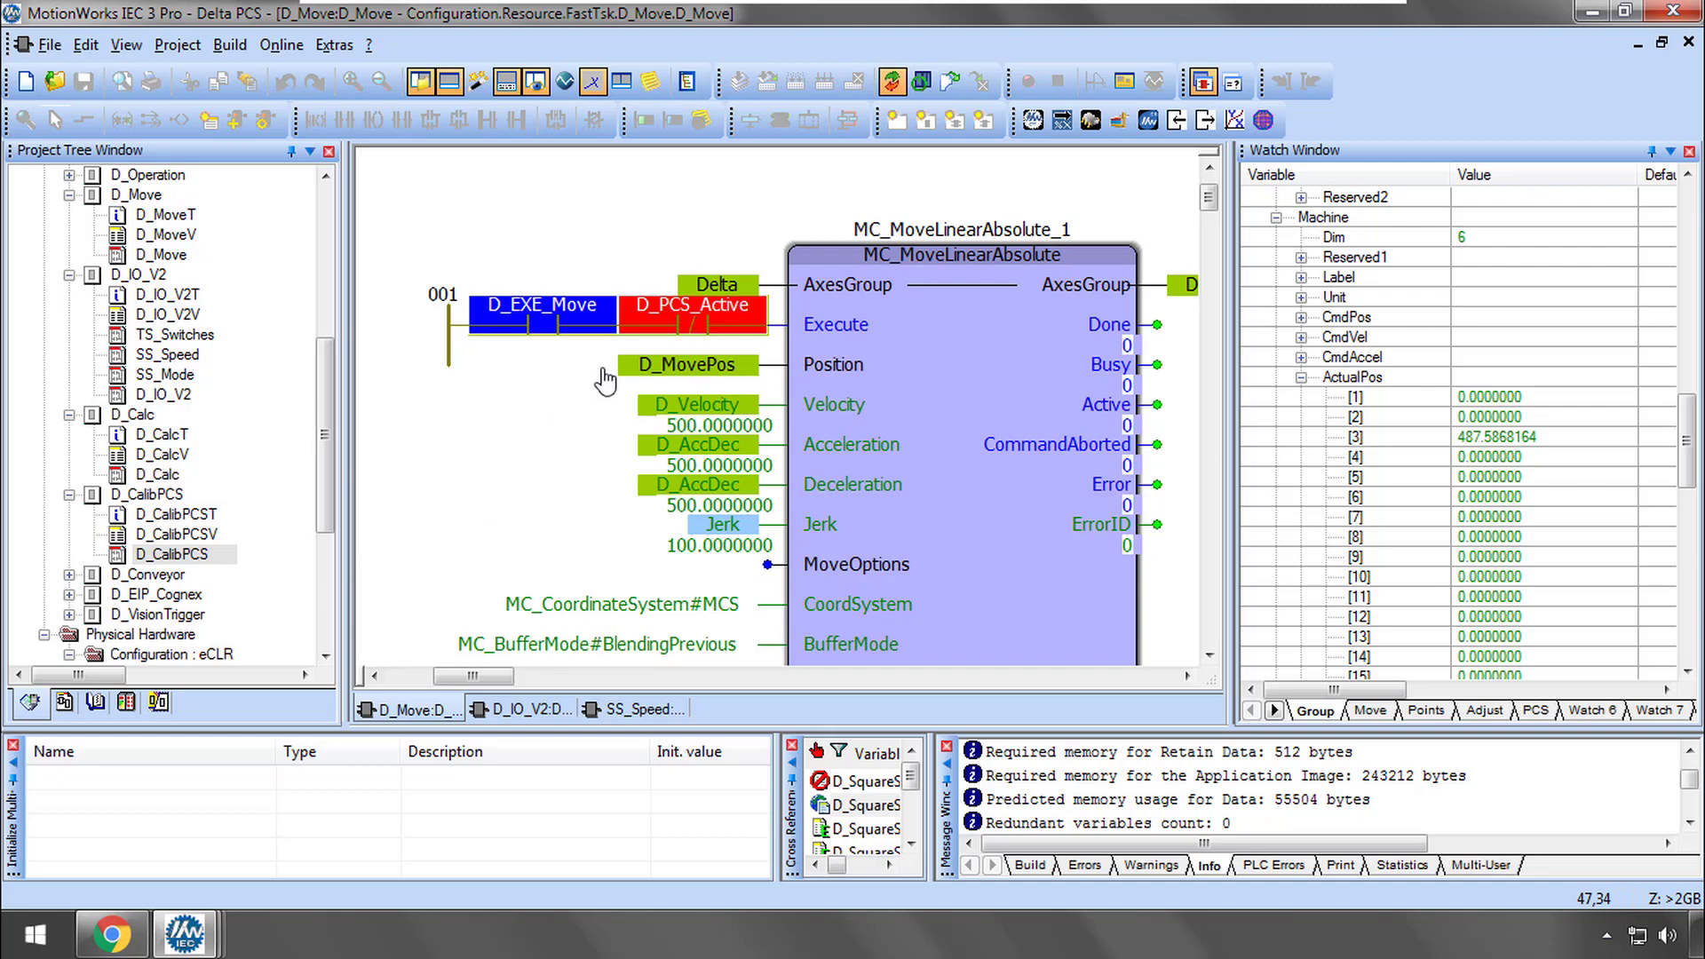
Switch the watch list to the taught points and expand D_SquarePoints point [4] to show its coordinates
left_click(1424, 711)
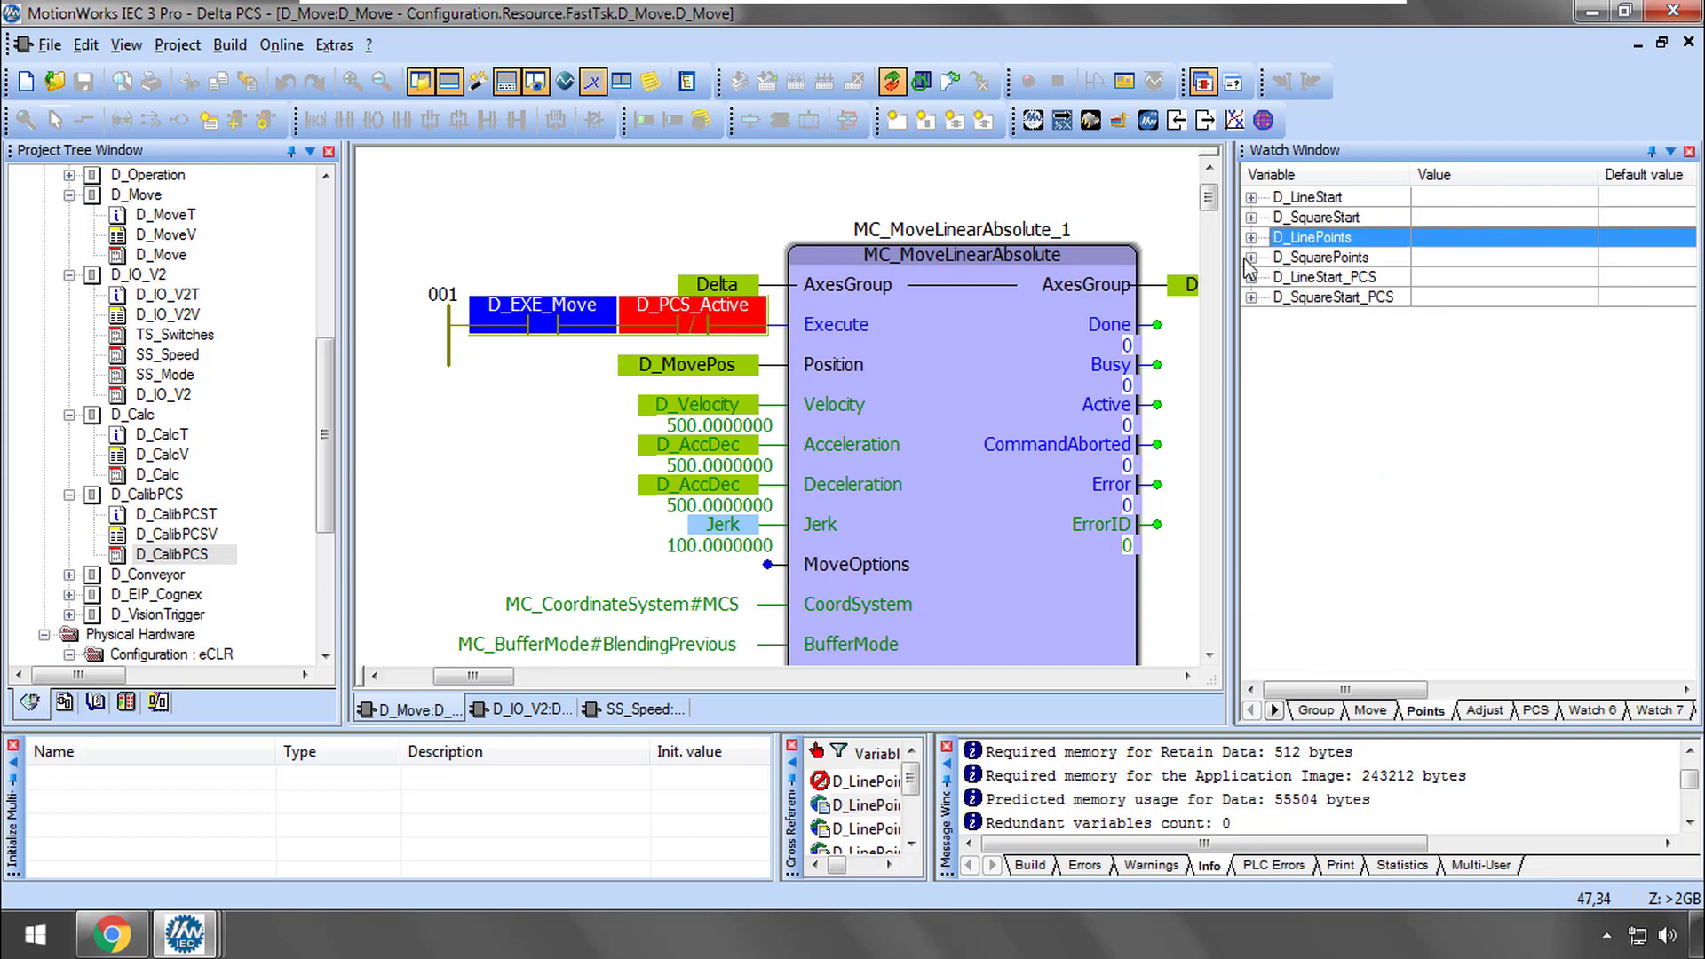
left_click(1319, 256)
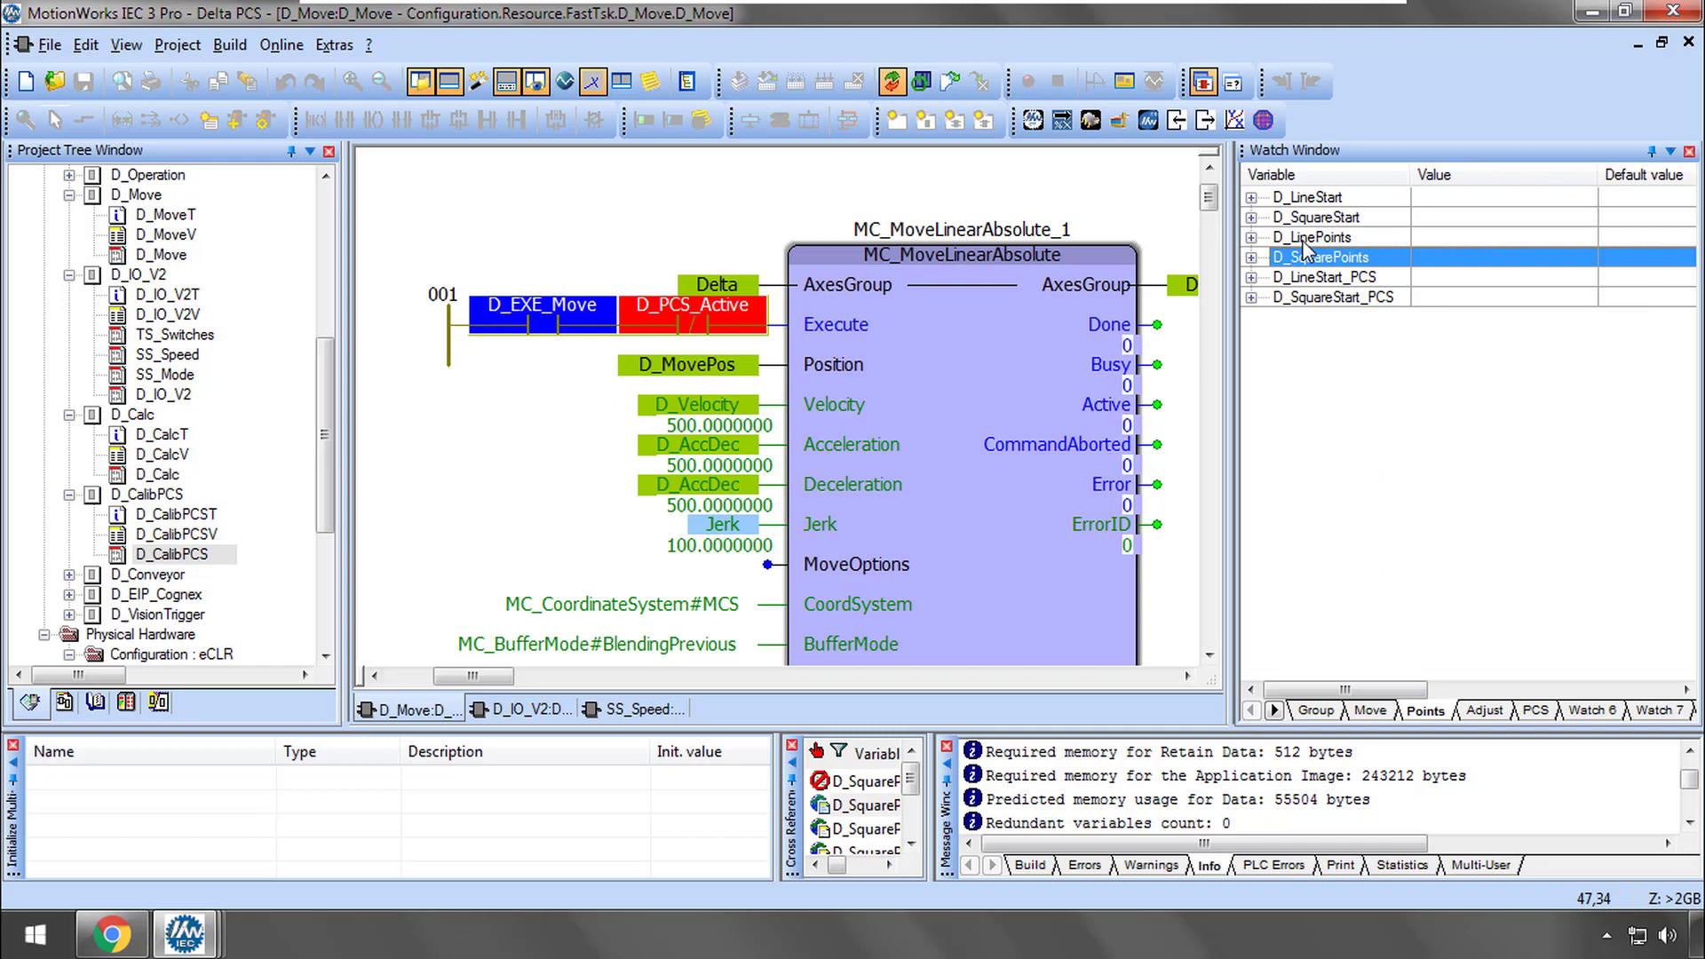
left_click(1312, 236)
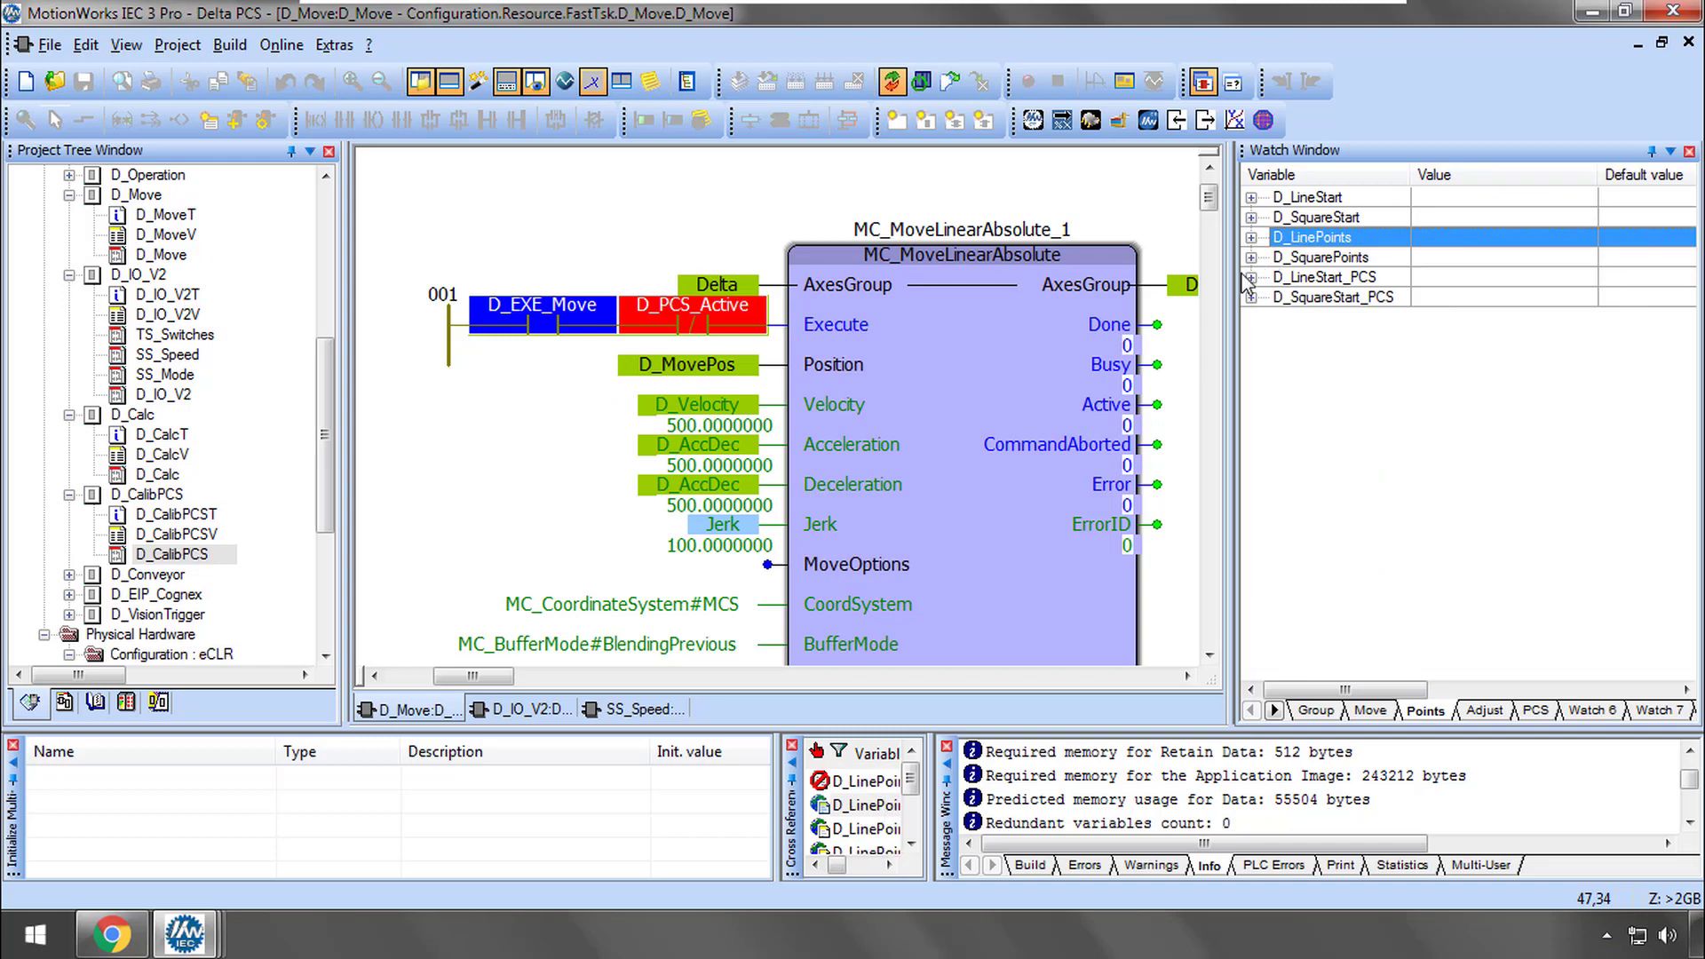
mouse_move(746, 374)
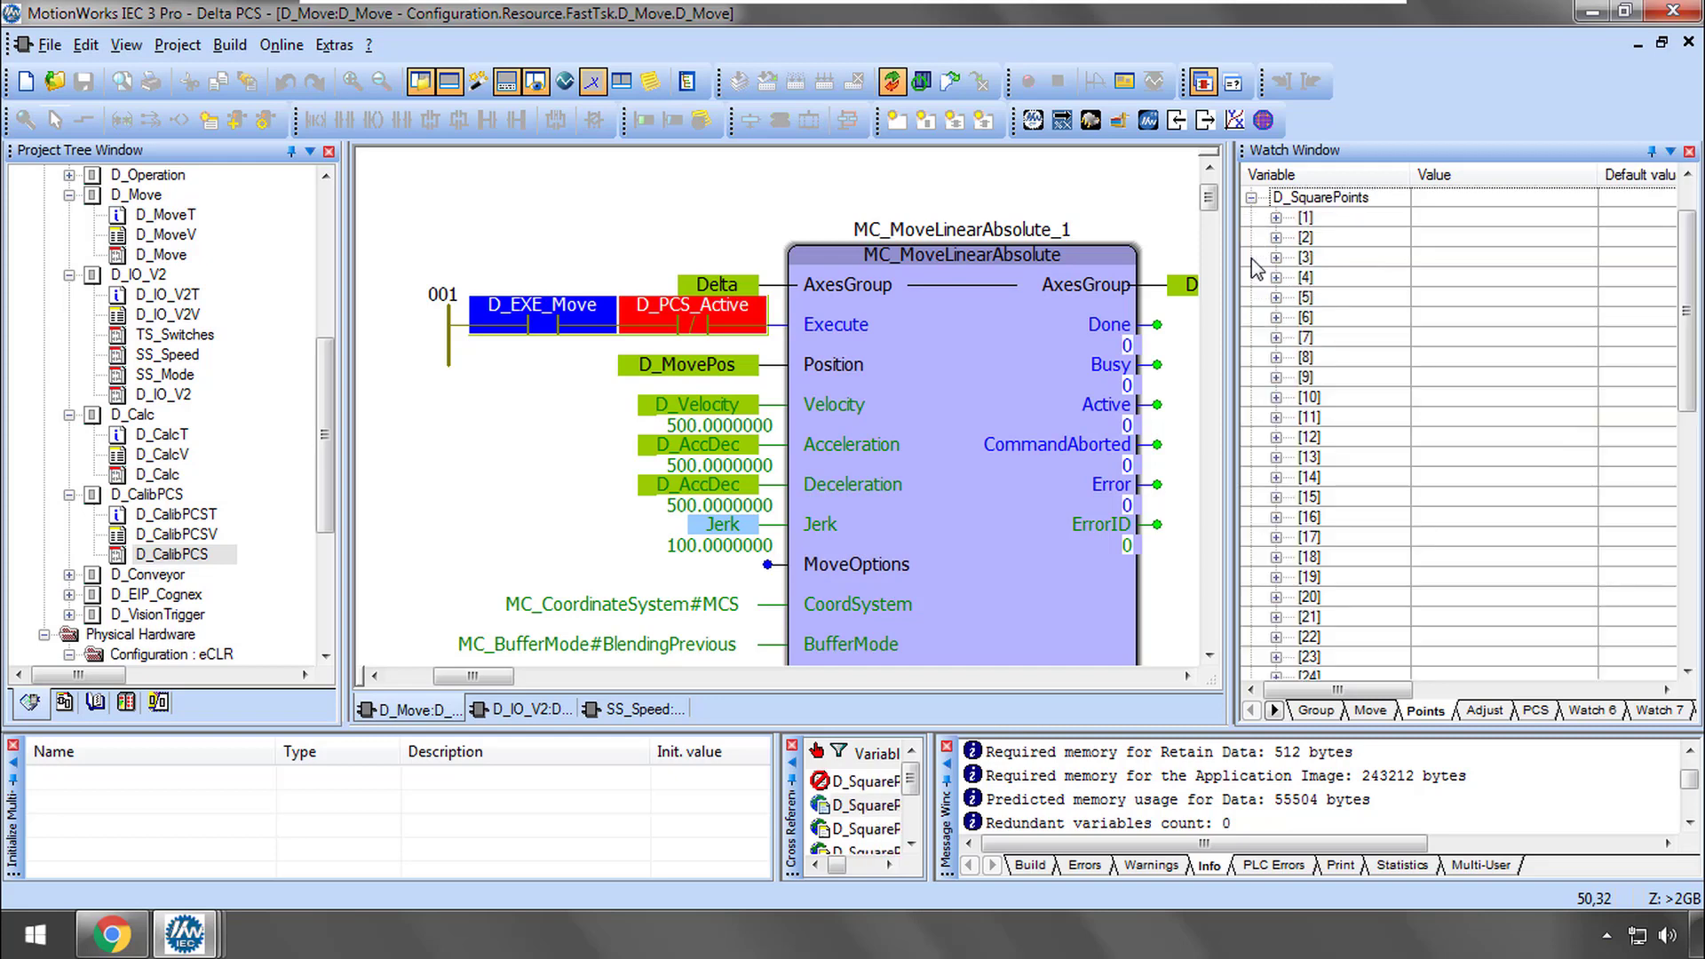
left_click(1261, 197)
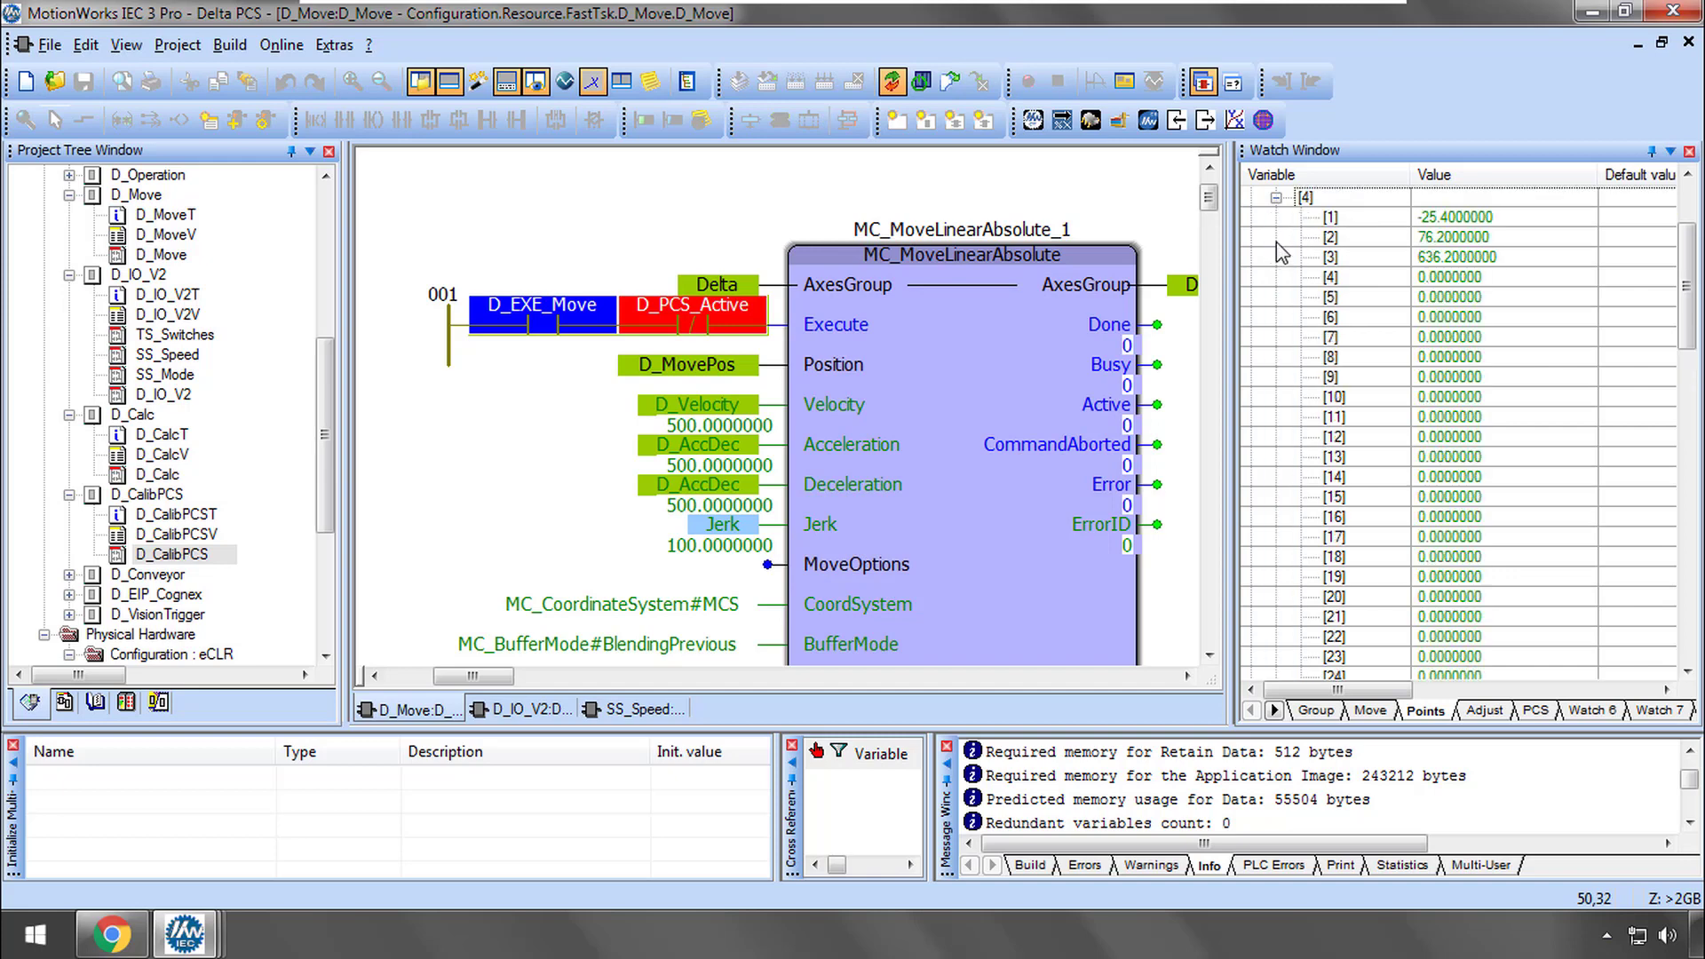
left_click(1272, 198)
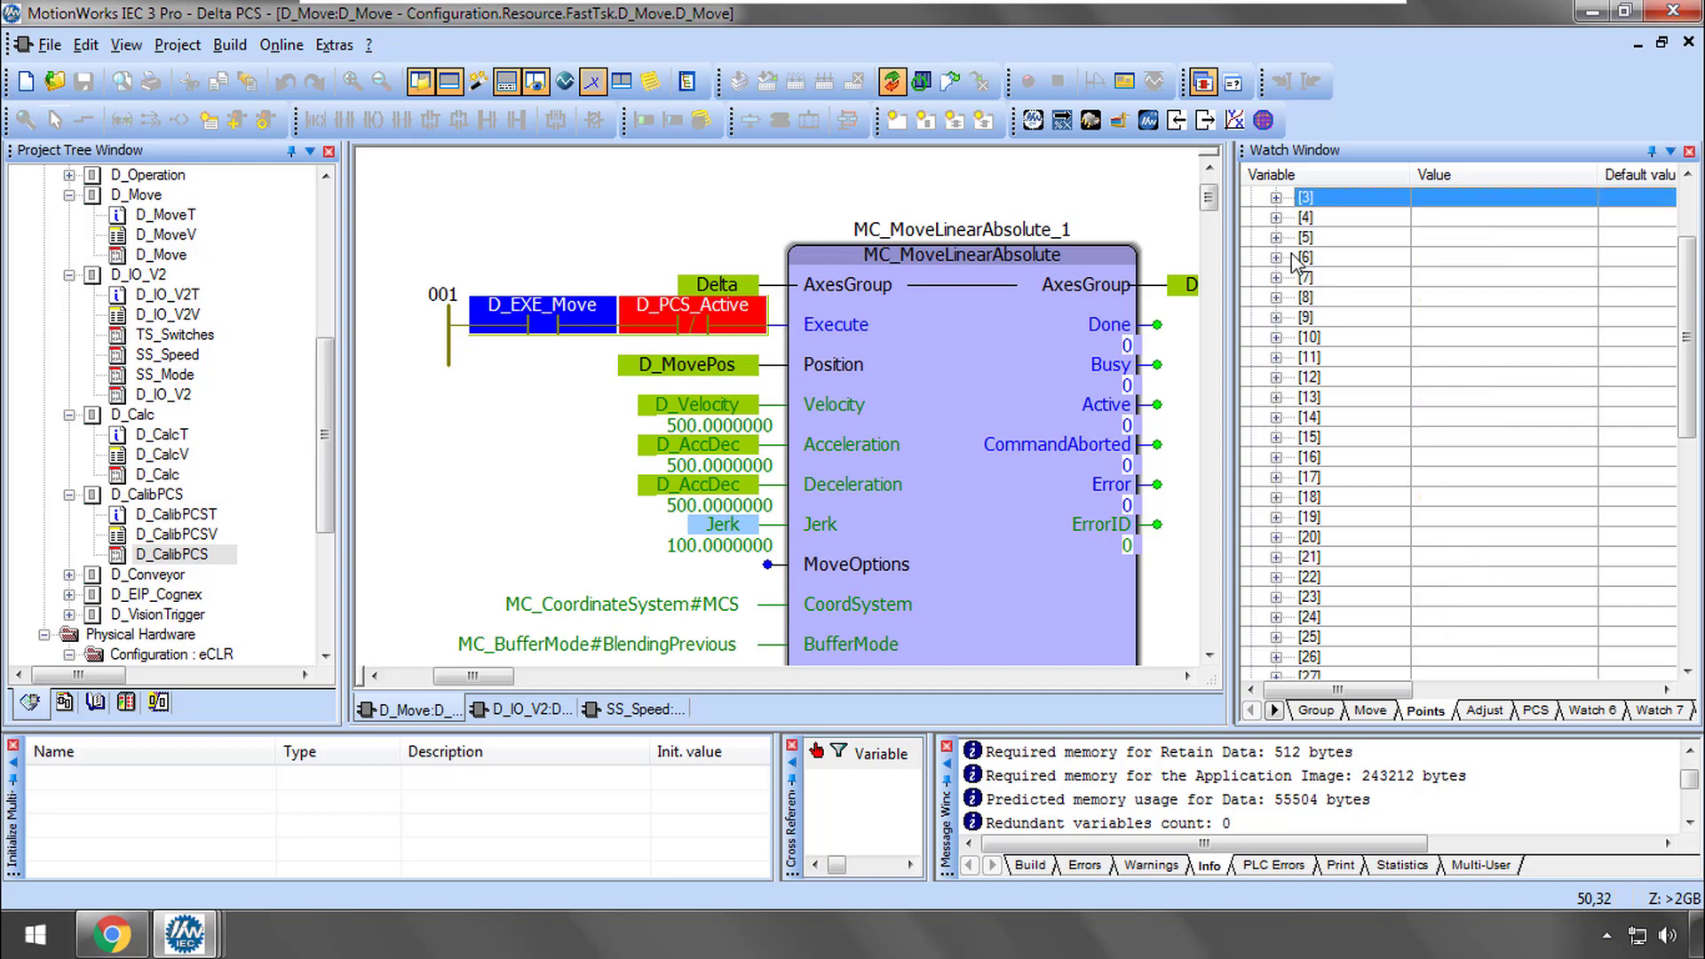
left_click(1277, 316)
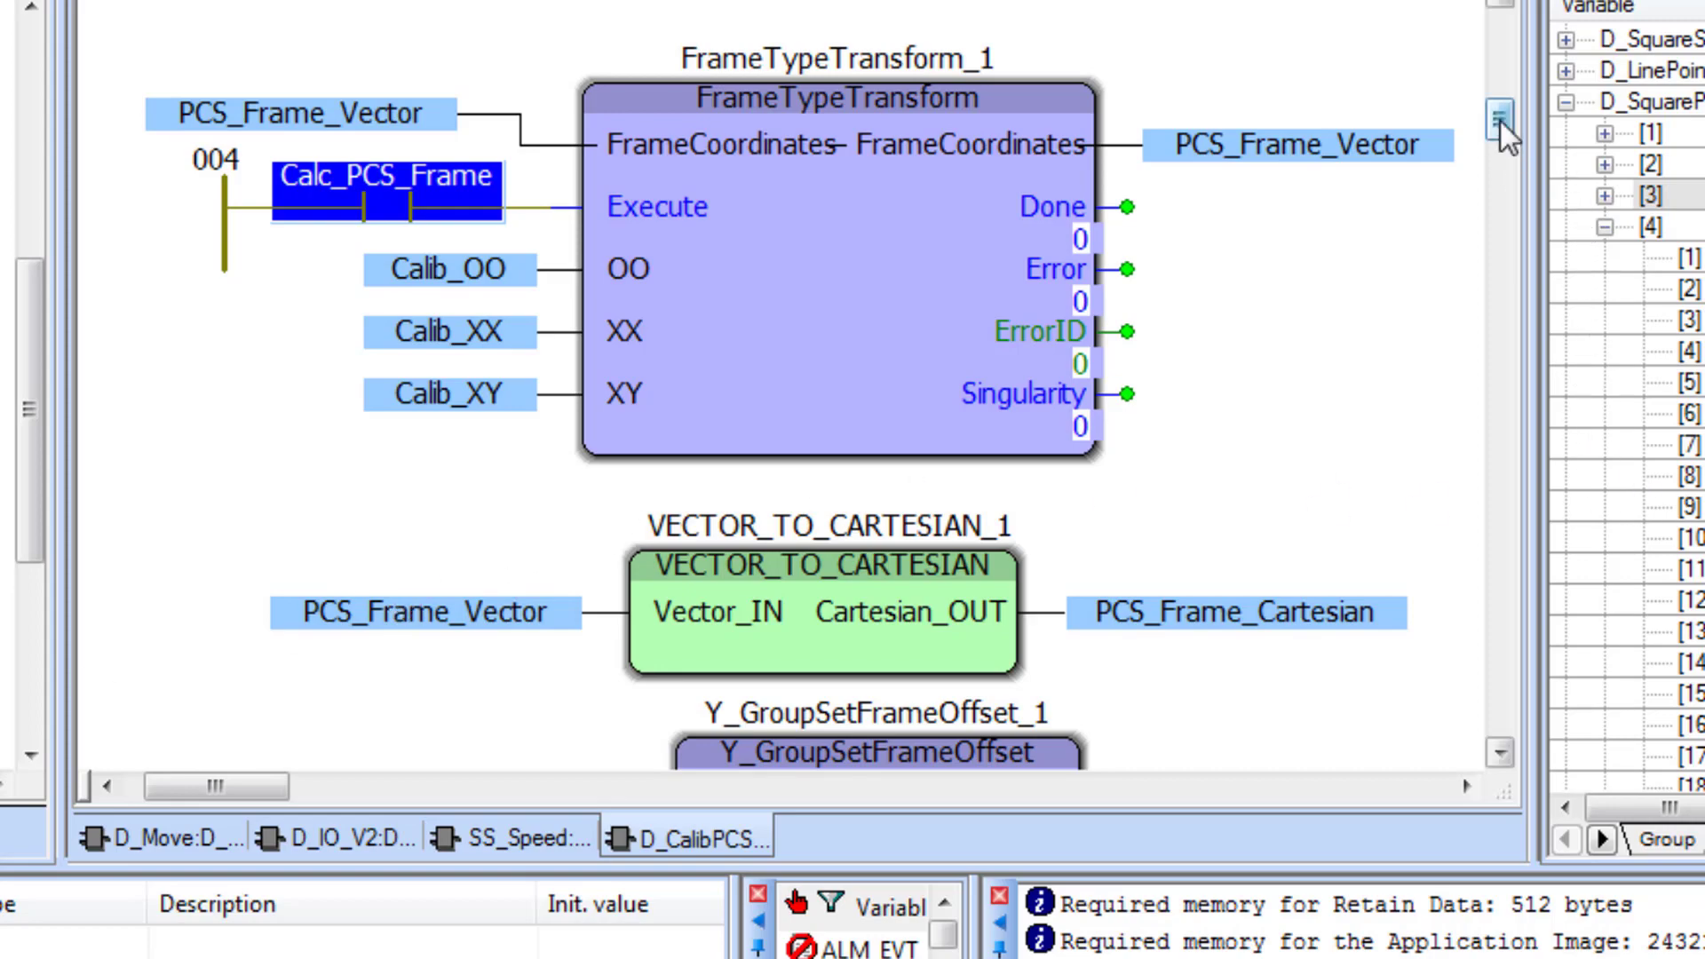
scroll("down", 3)
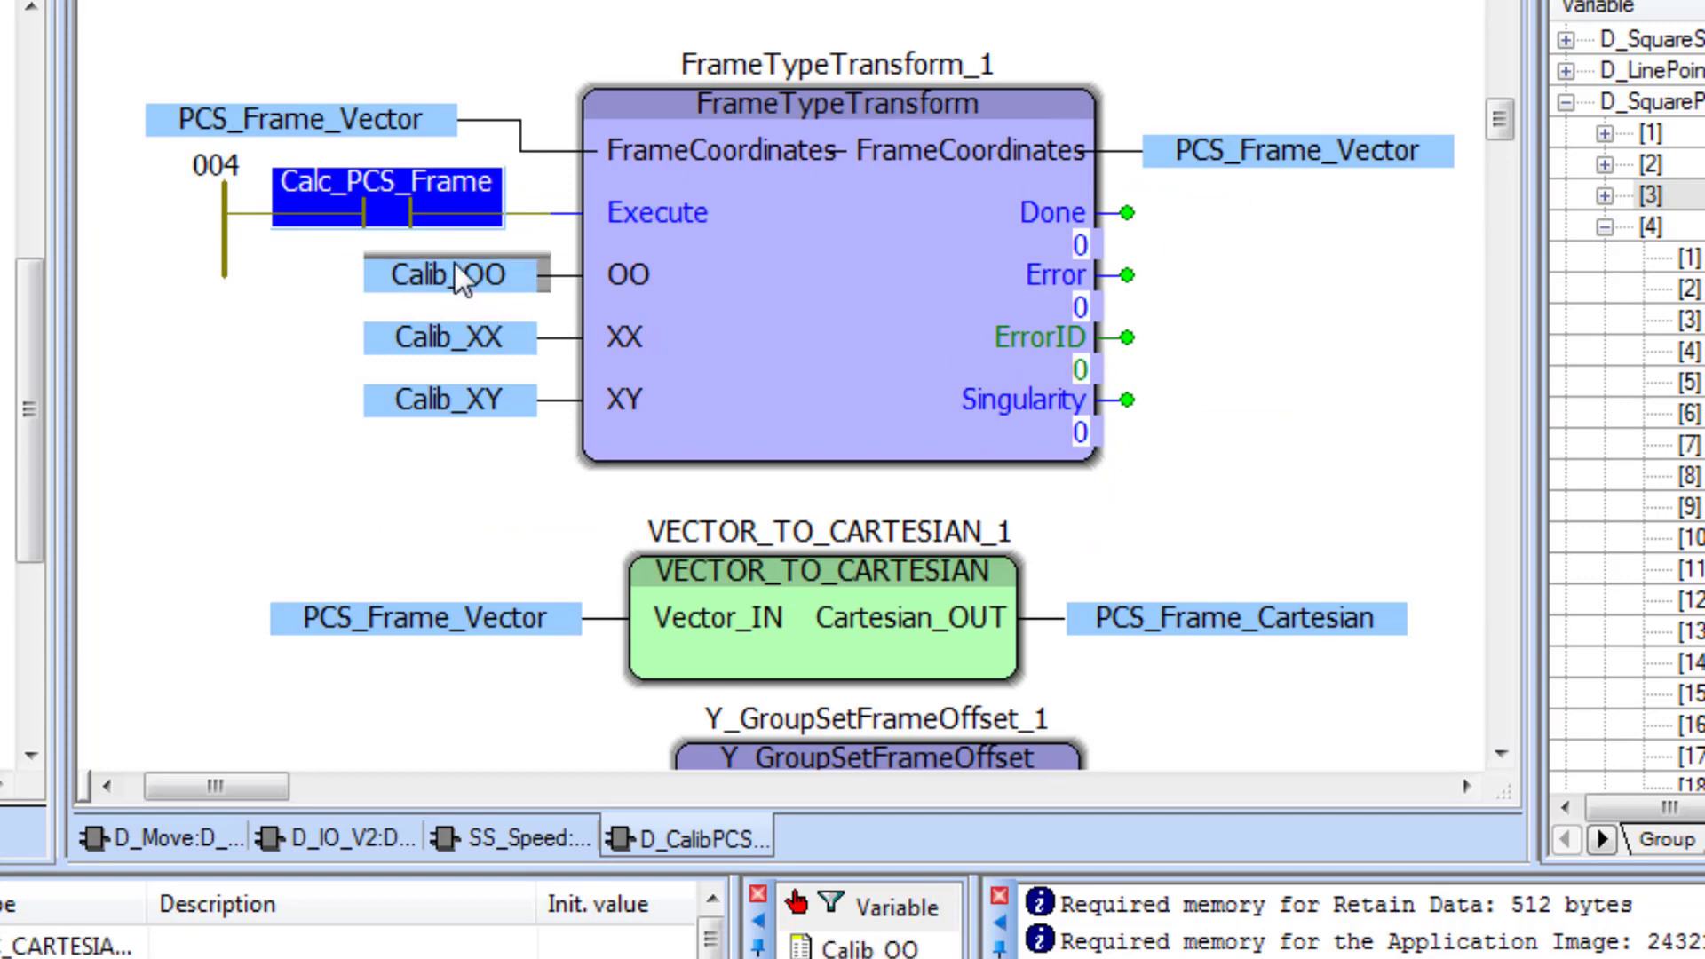
mouse_move(454, 274)
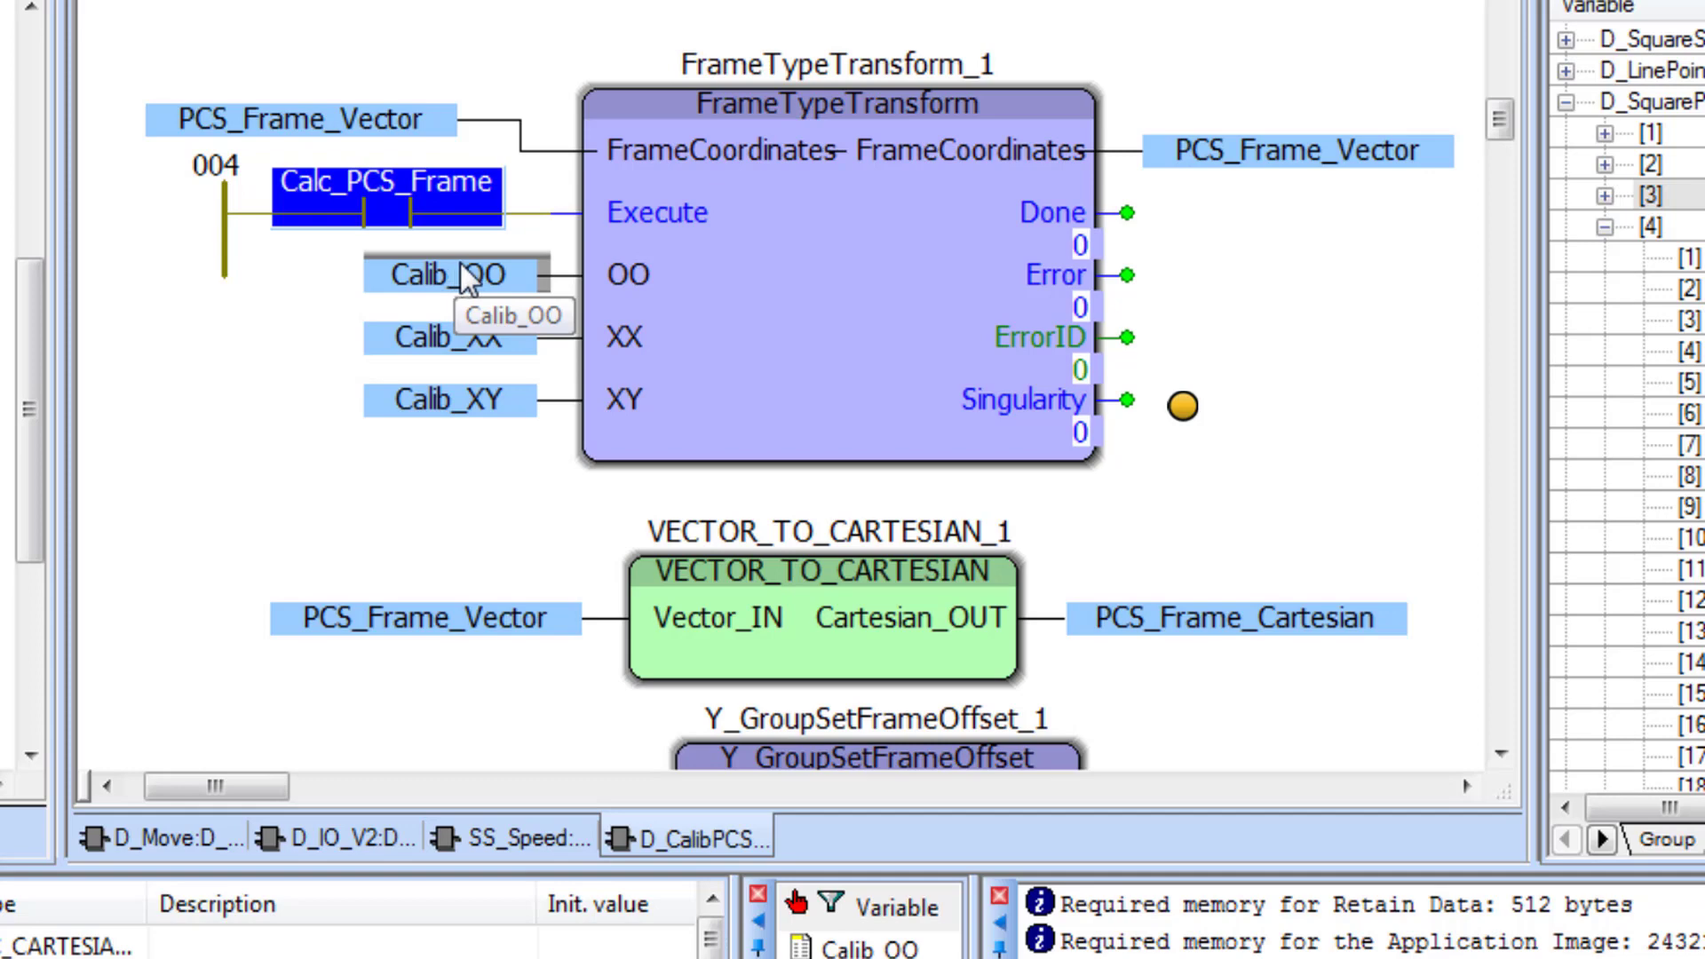
mouse_move(465, 324)
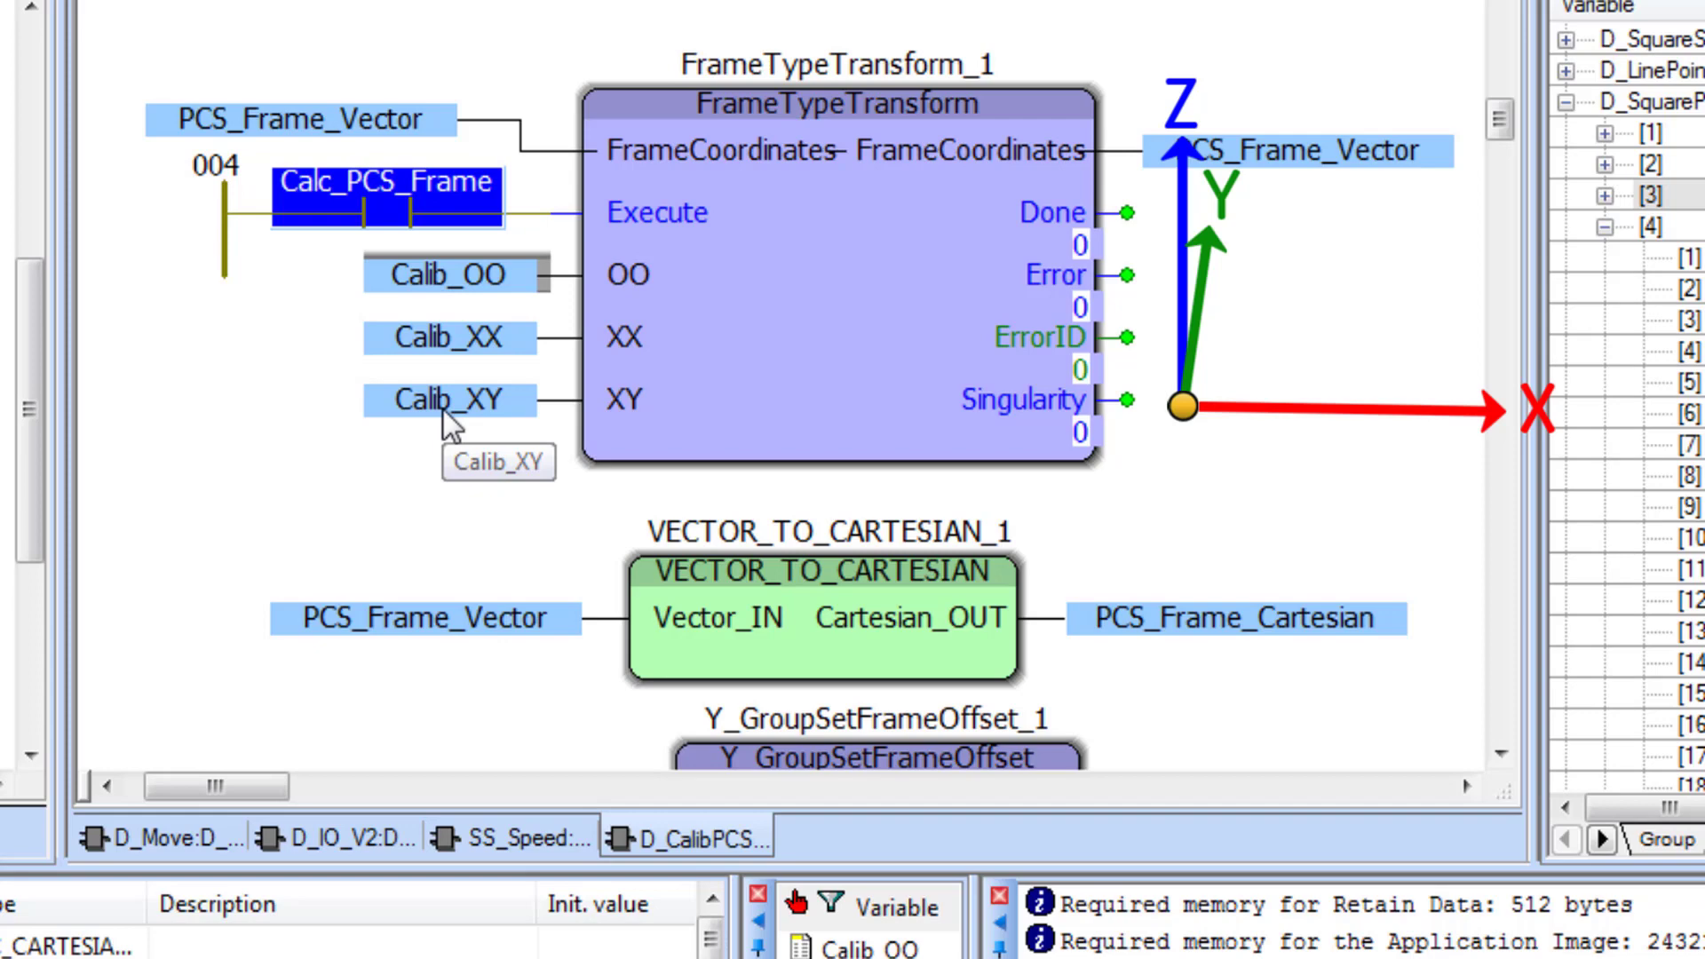
mouse_move(338, 256)
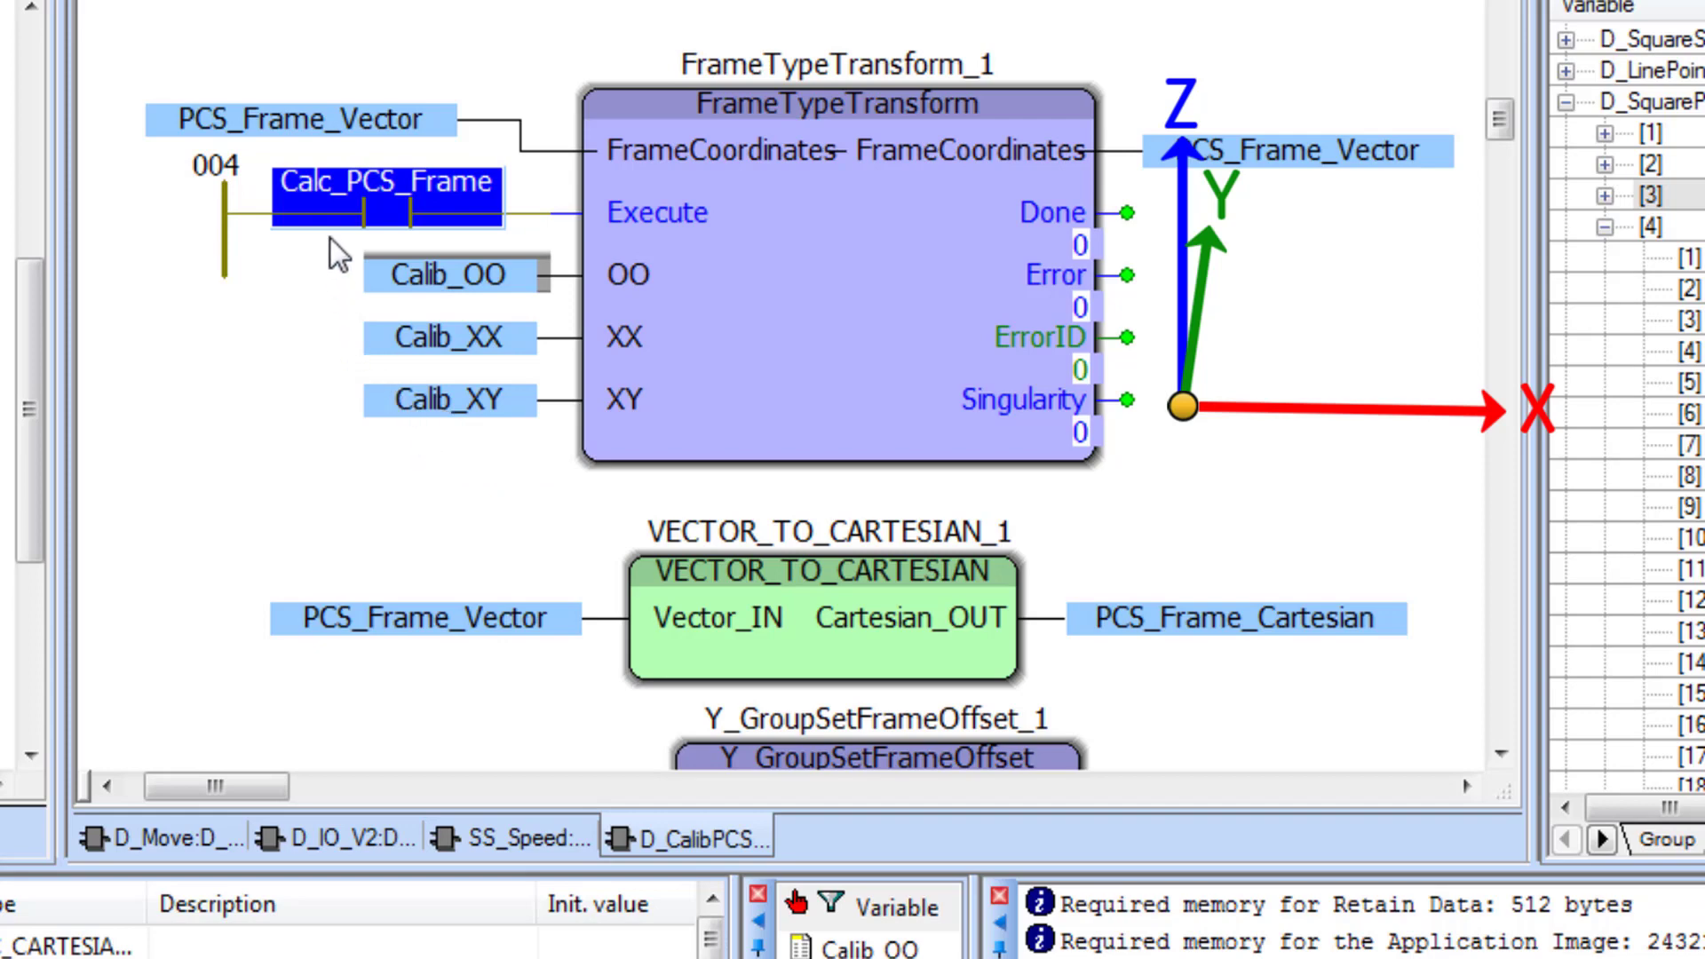
mouse_move(323, 361)
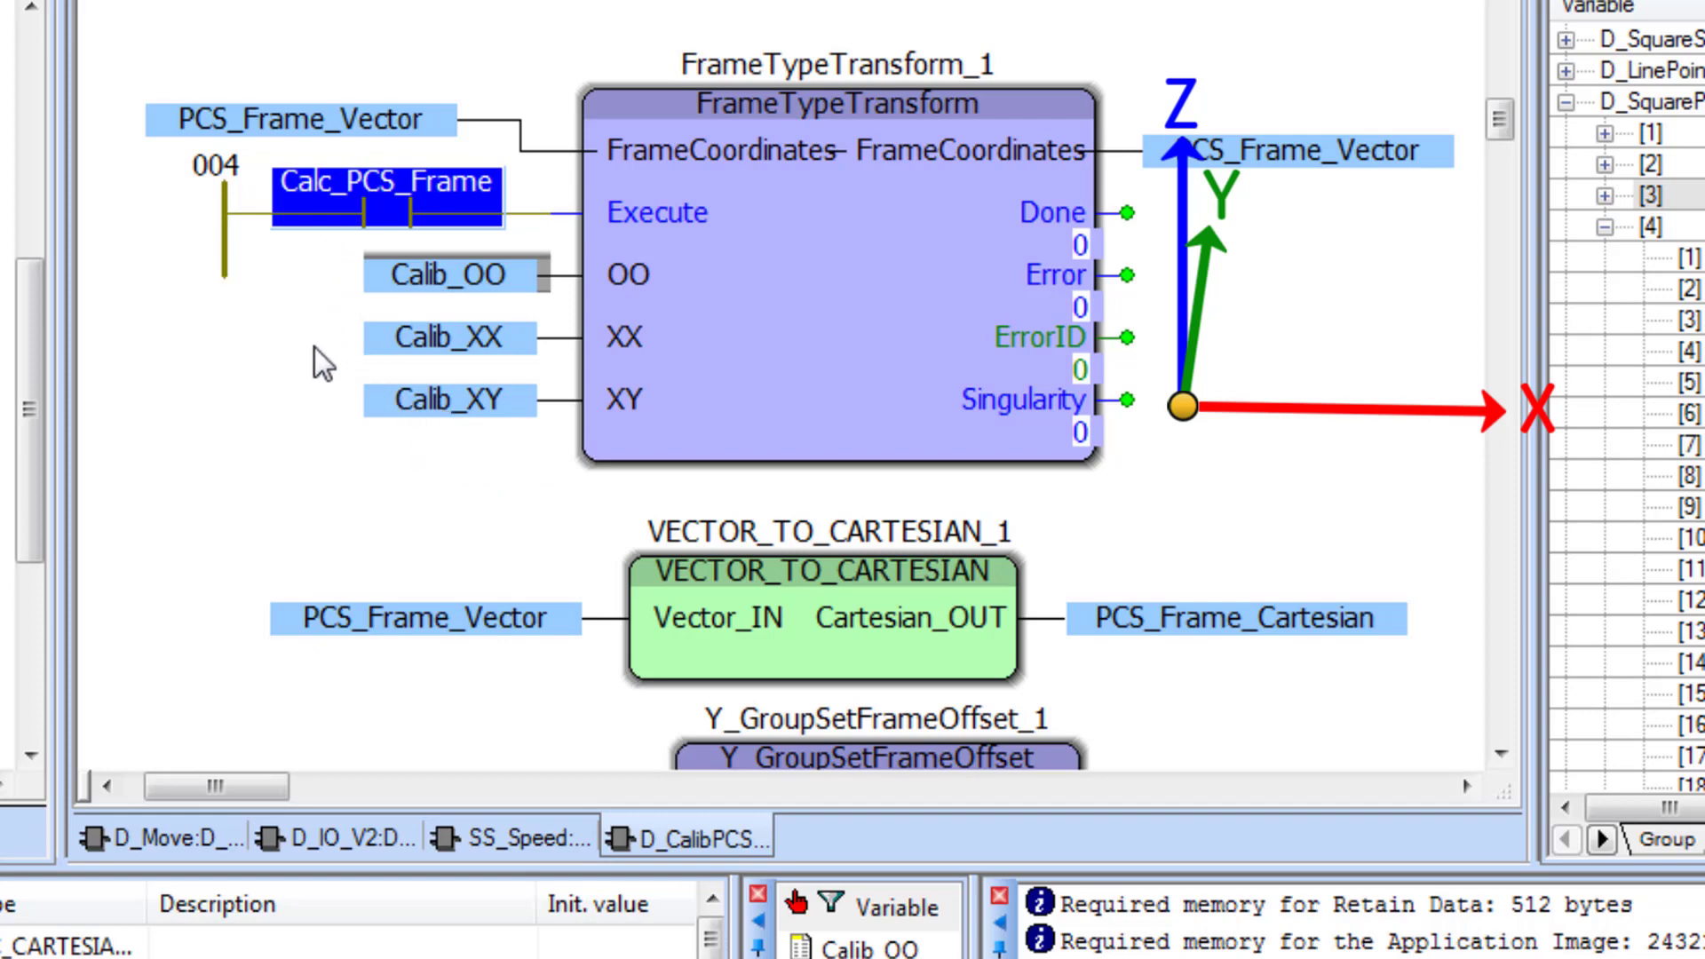
scroll("down", 3)
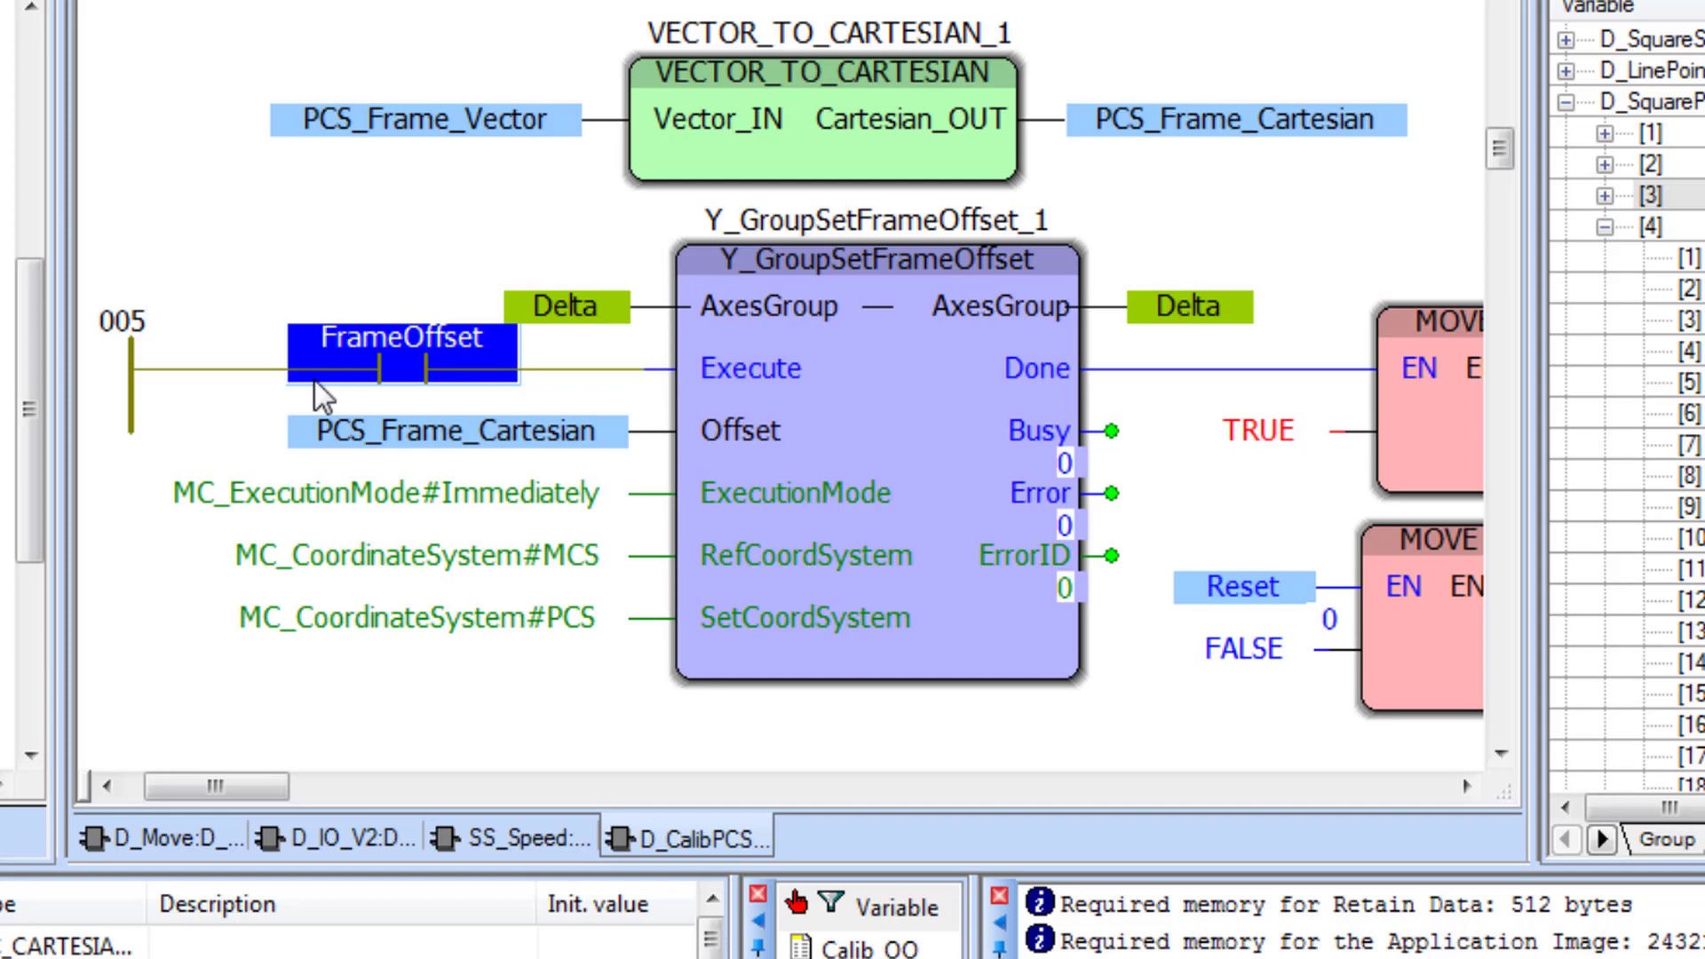
mouse_move(620, 316)
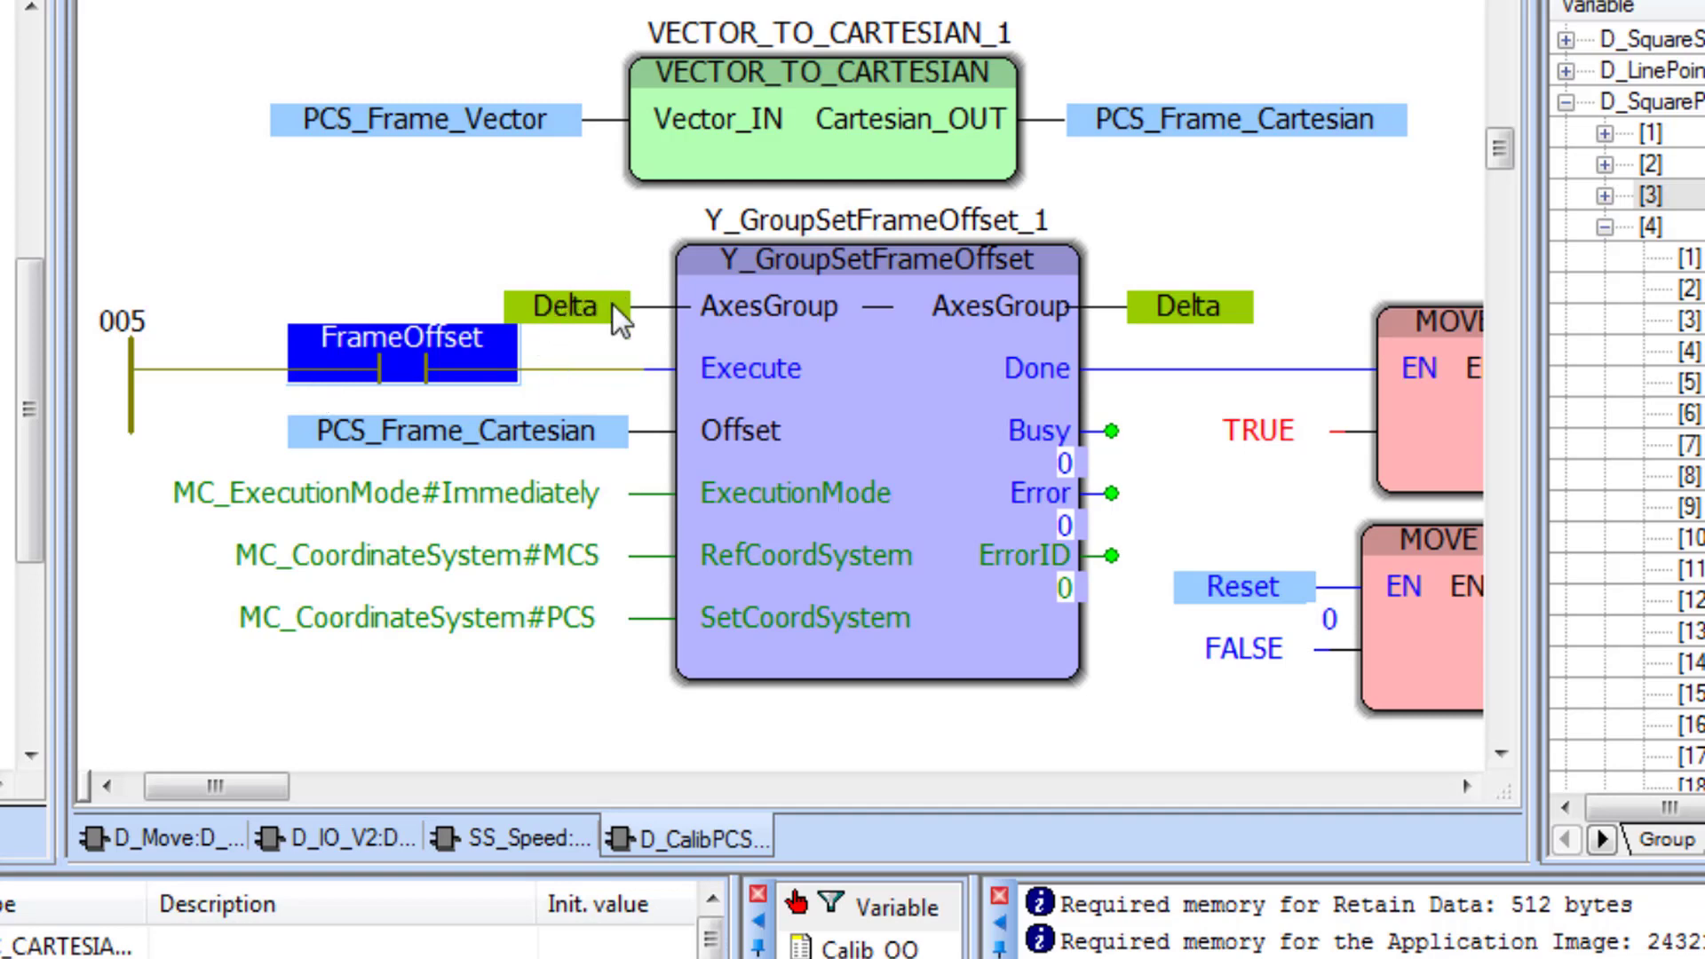
mouse_move(609, 625)
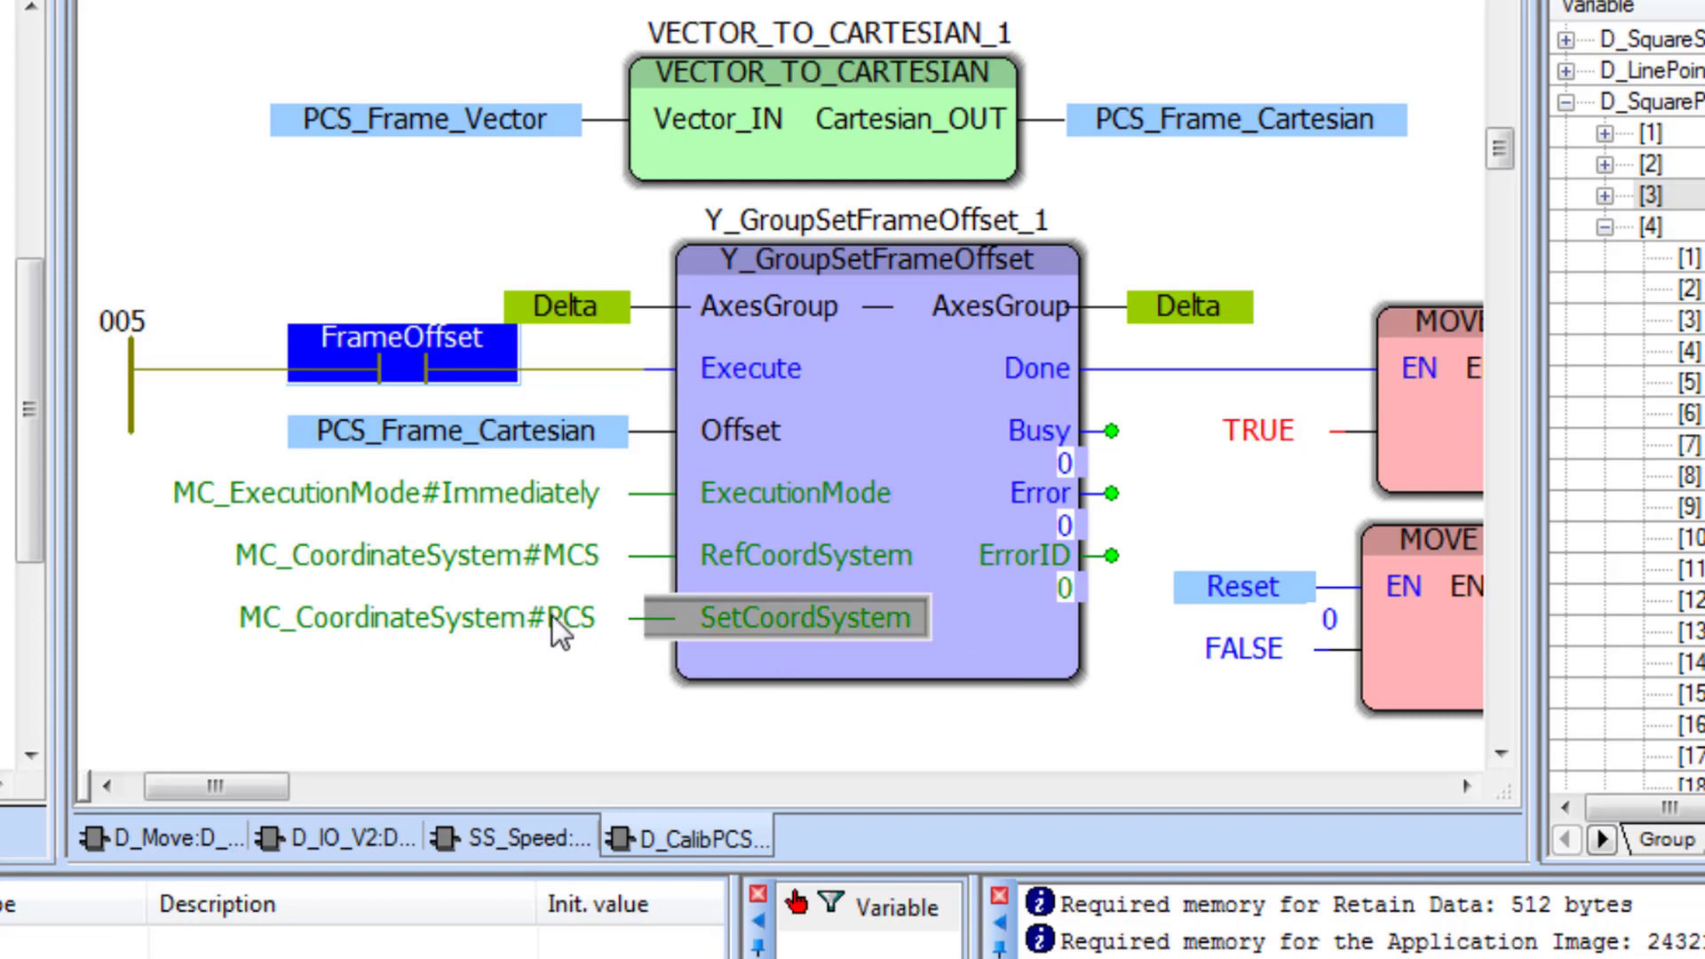
mouse_move(748, 563)
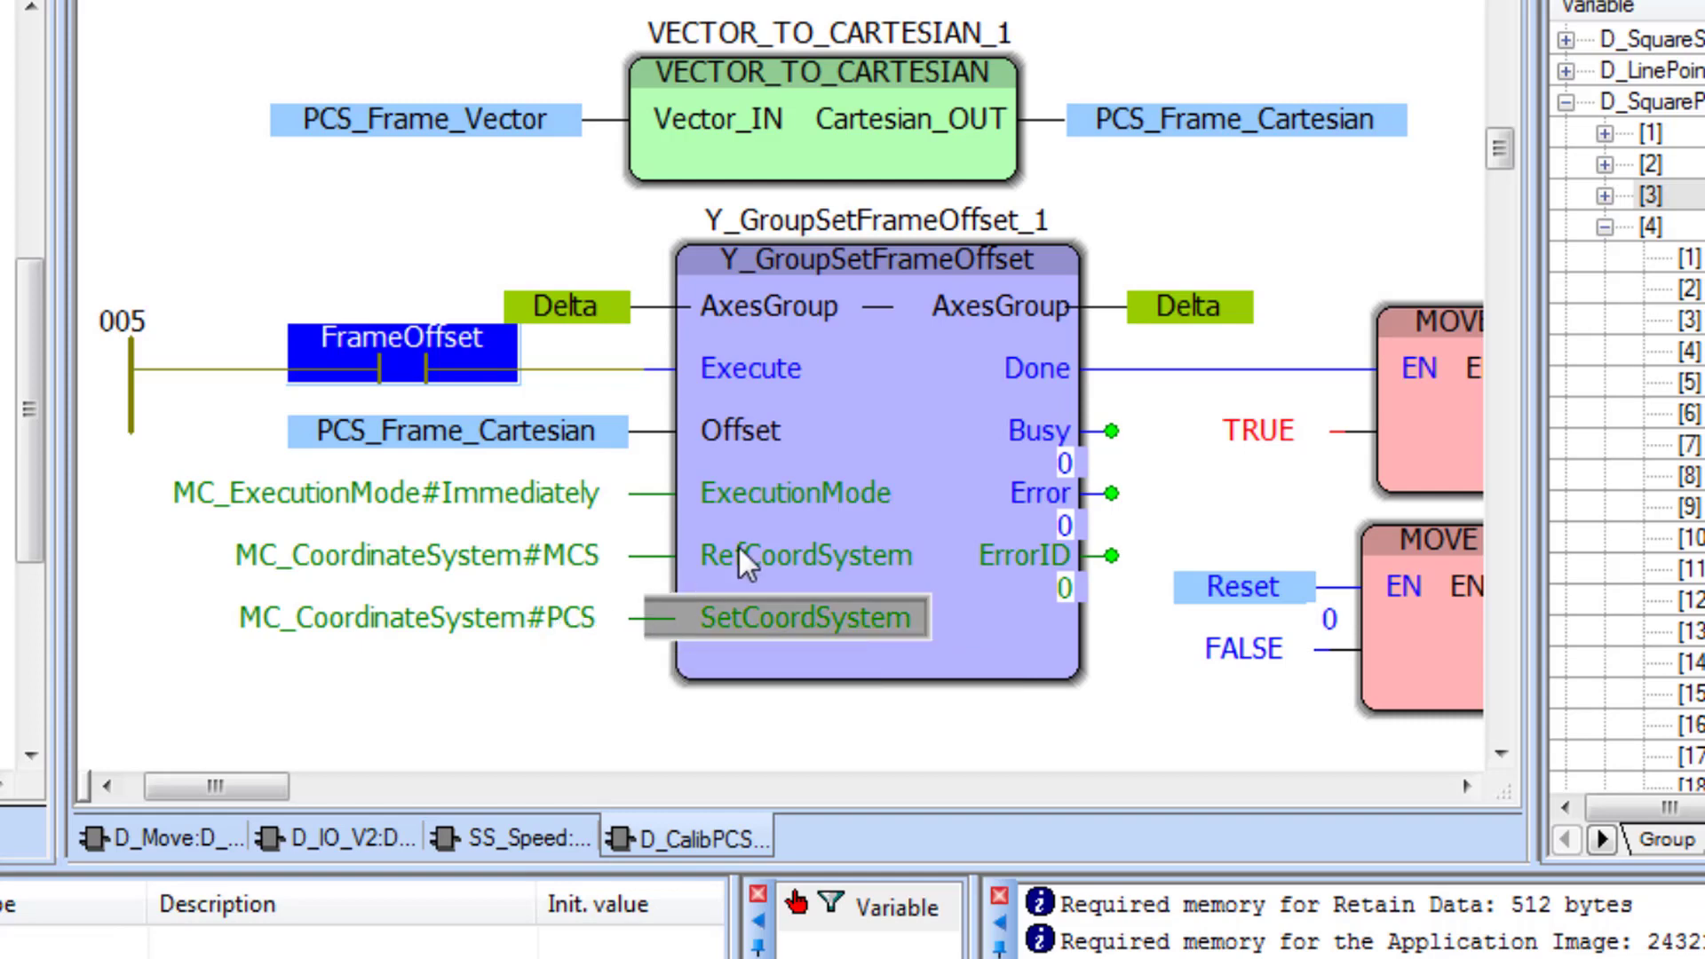
left_click(414, 554)
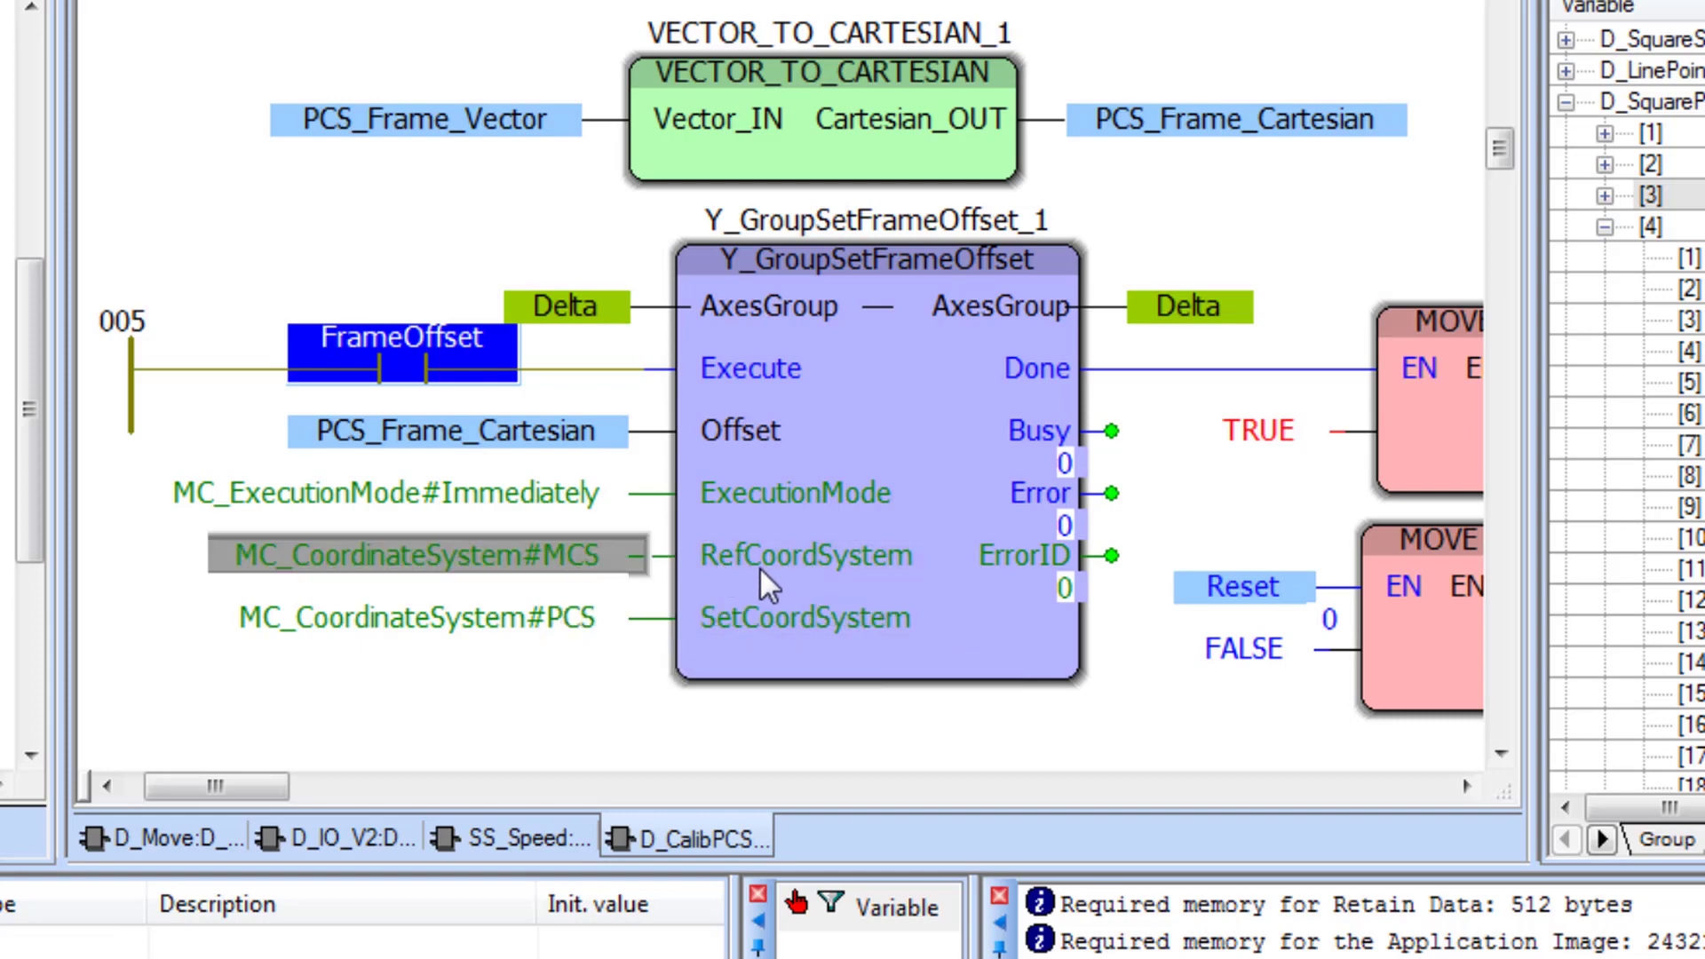